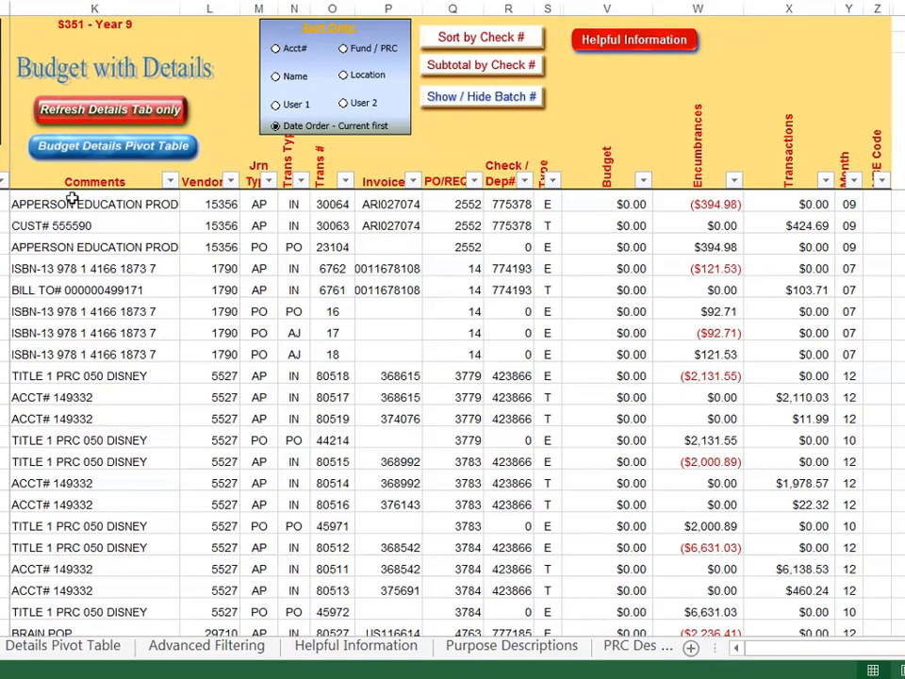
- Glance at the Check / Dep# filter without changes, then move to the Details Pivot Table sheet
left_click(525, 180)
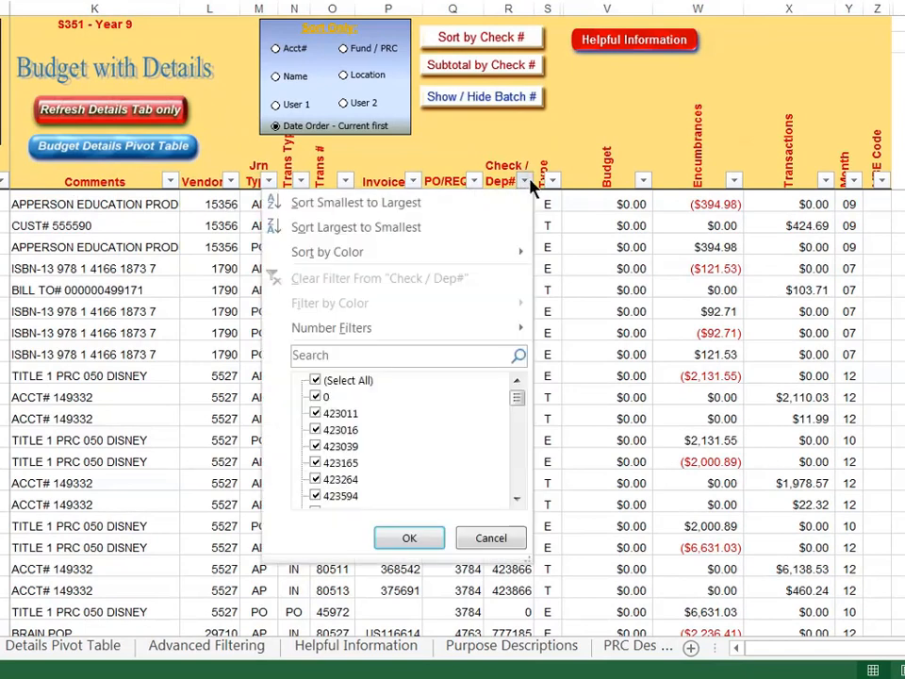
left_click(409, 538)
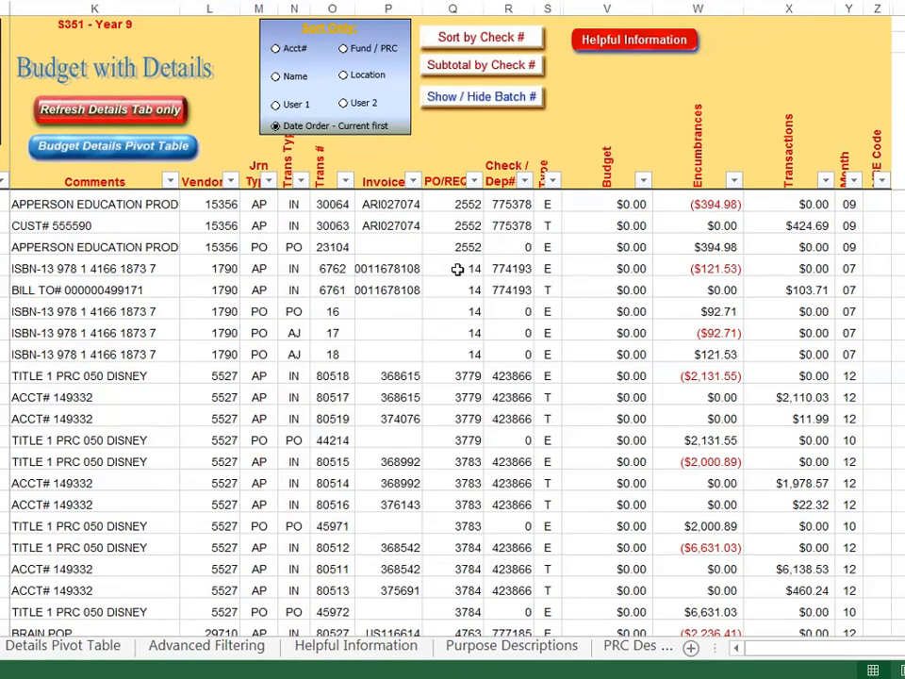
mouse_move(468, 403)
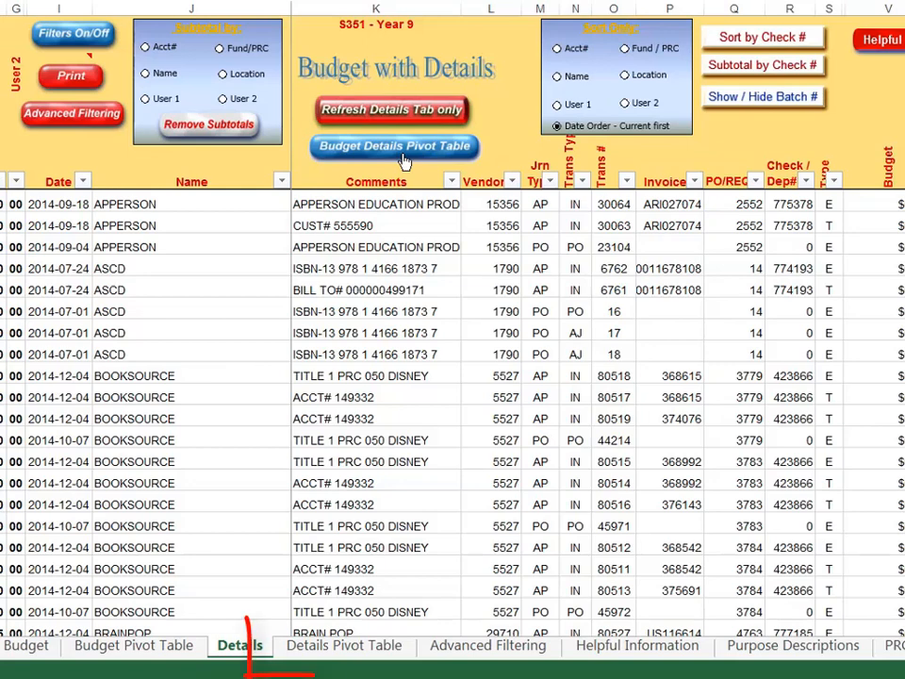
mouse_move(415, 227)
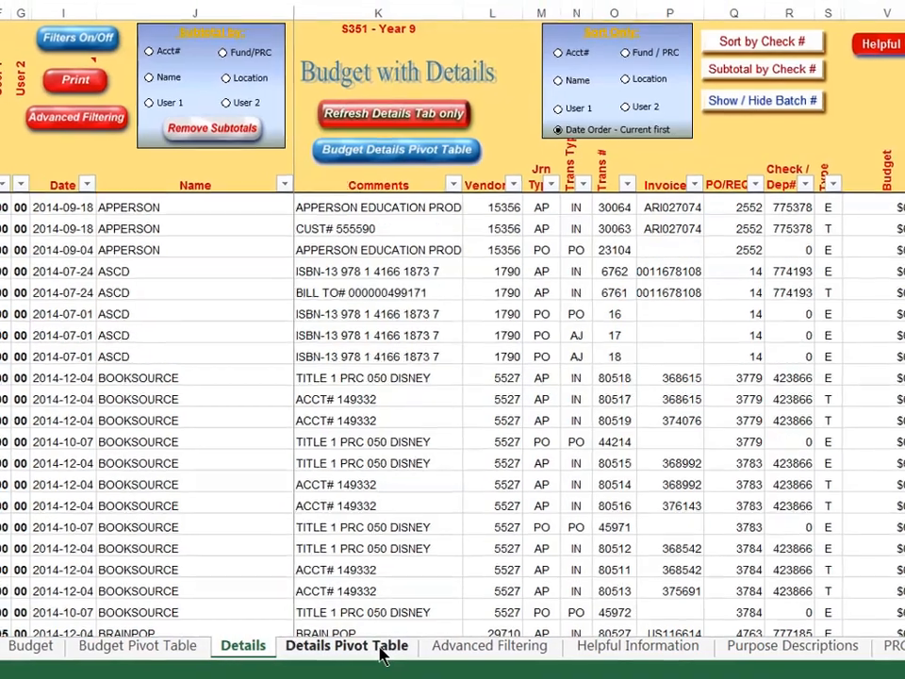
left_click(345, 646)
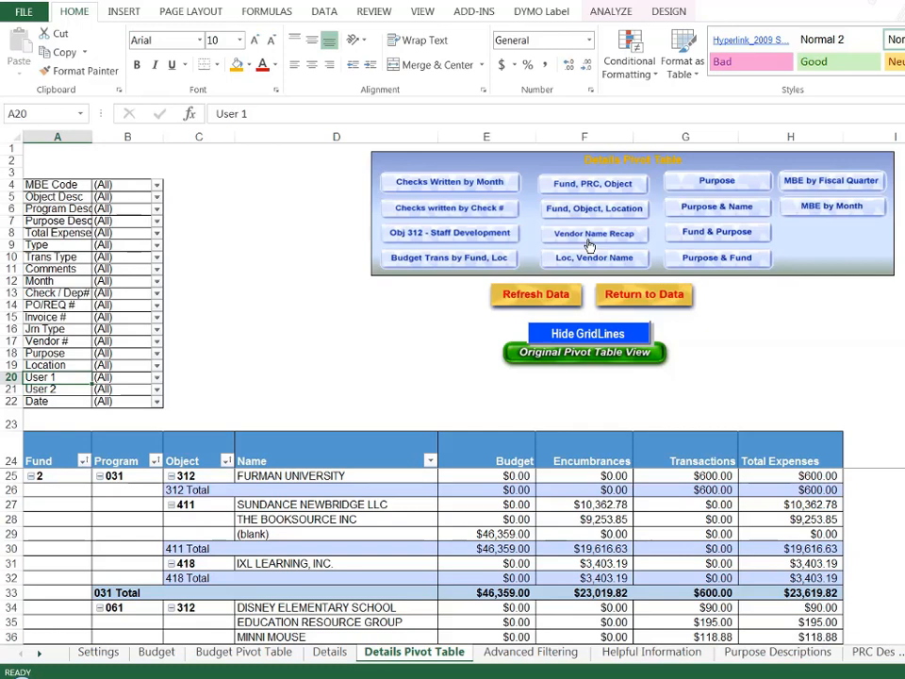
- Show the Vendor Name Recap in Full Screen/Print View and scroll down the vendor list
left_click(334, 439)
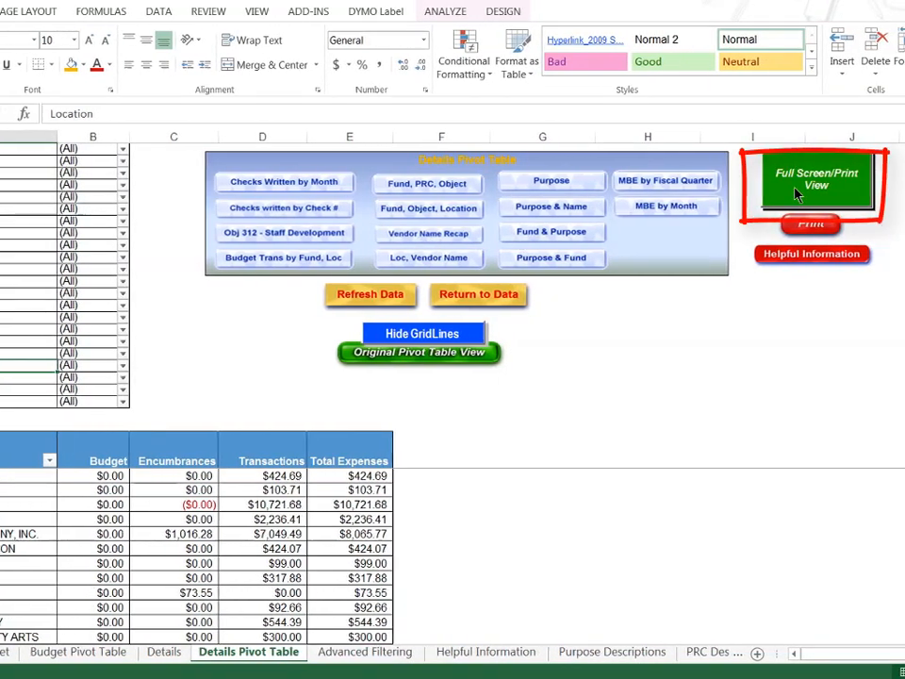
left_click(816, 178)
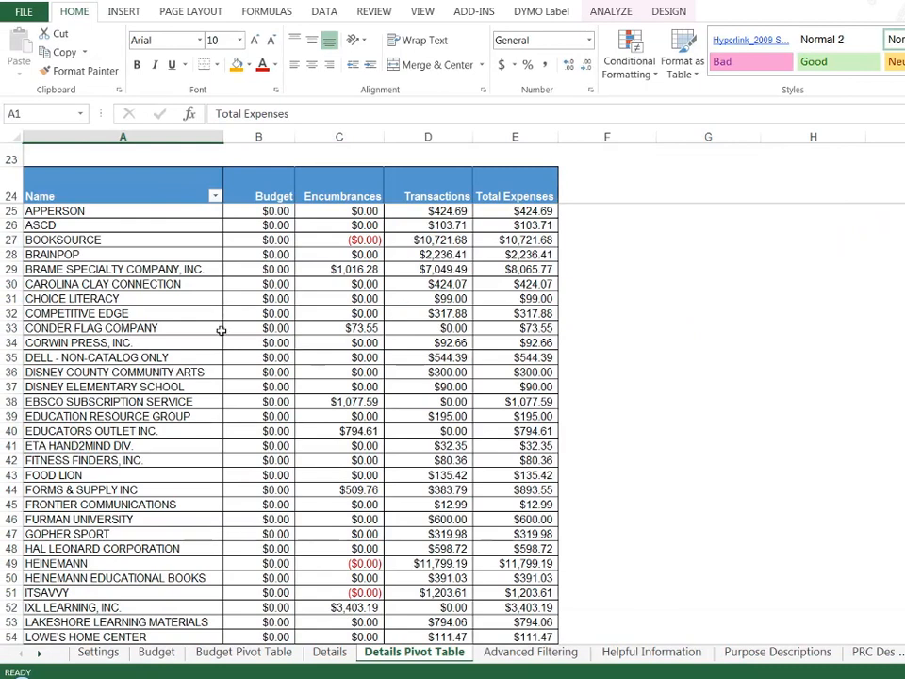
mouse_move(251, 284)
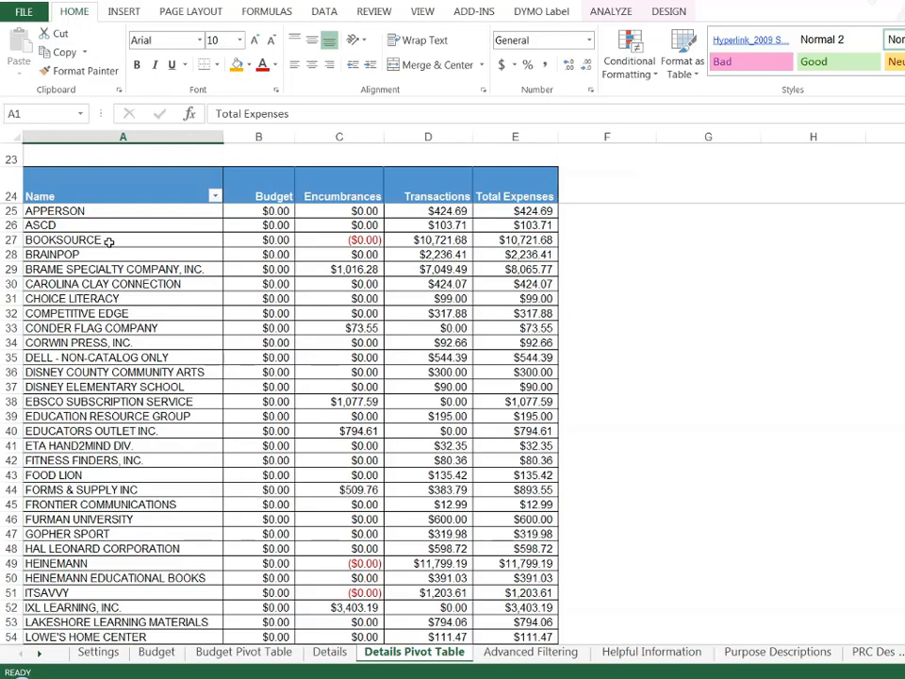
scroll("down", 3)
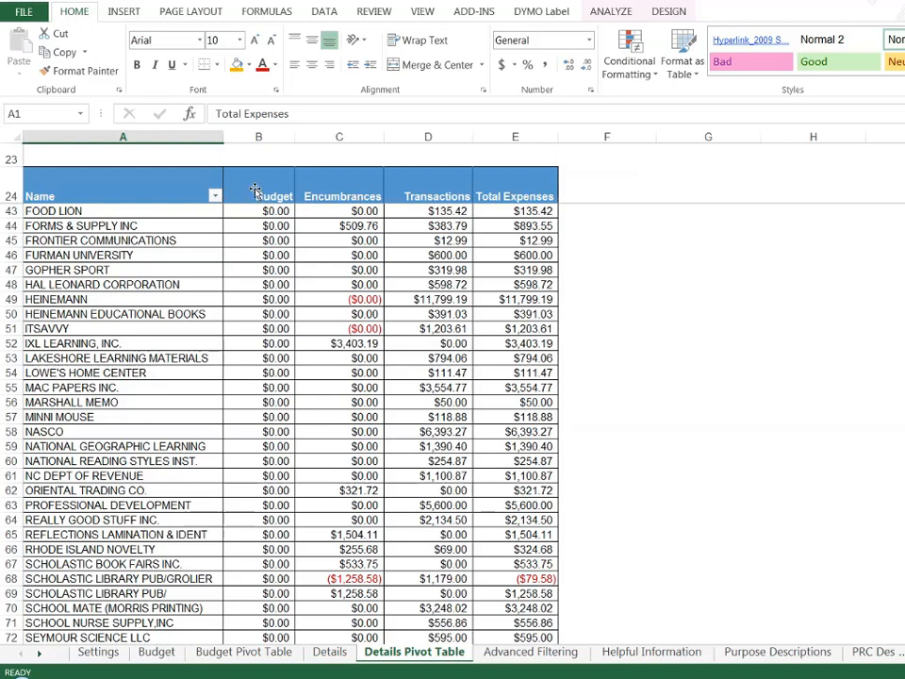
- Select the Budget header in B24 to drop the Budget field
left_click(259, 196)
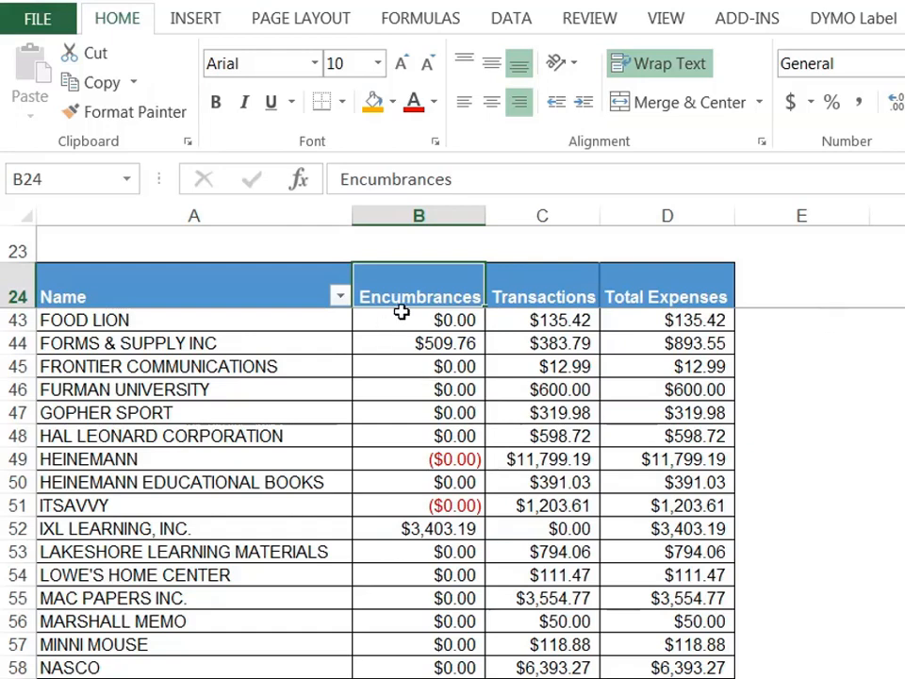
mouse_move(392, 311)
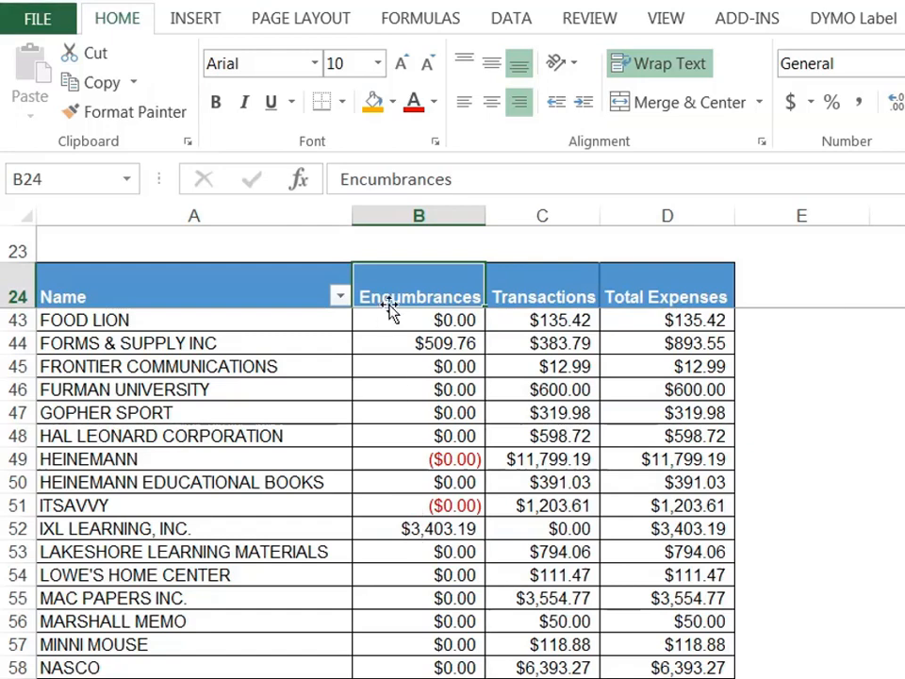
mouse_move(543, 400)
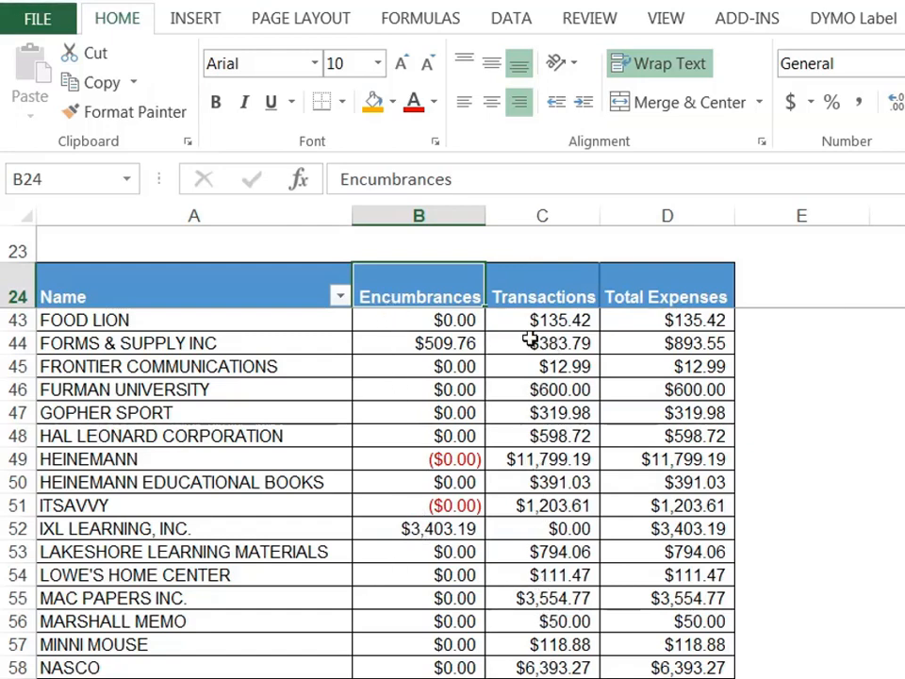
mouse_move(698, 319)
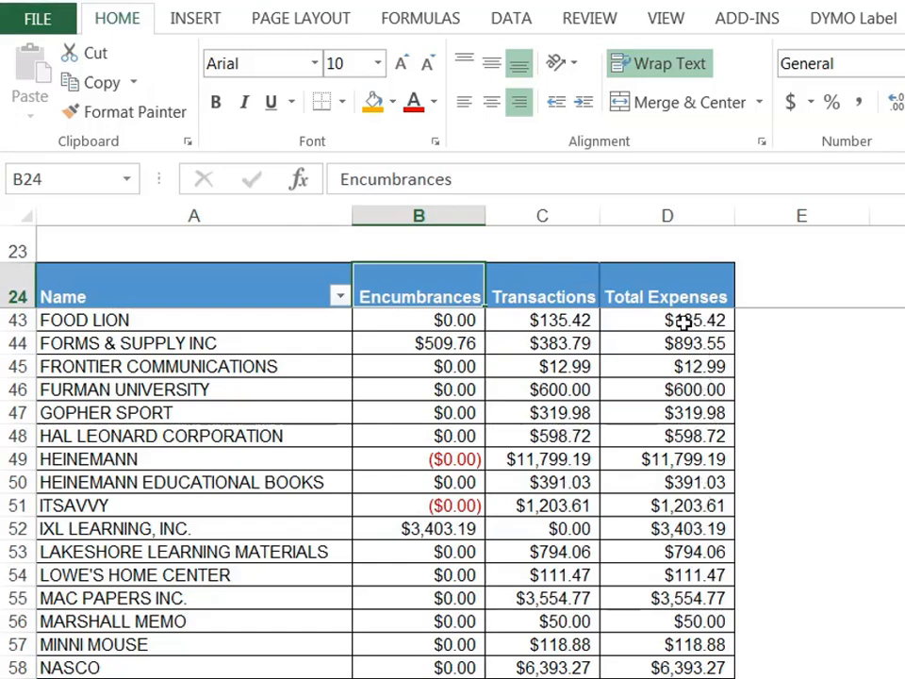
mouse_move(443, 343)
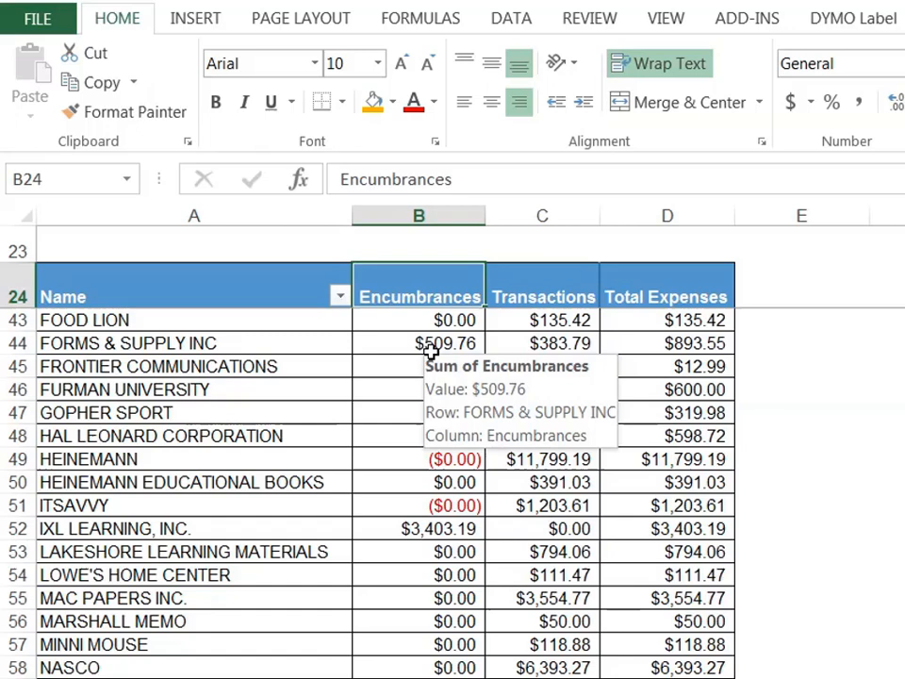
left_click(443, 344)
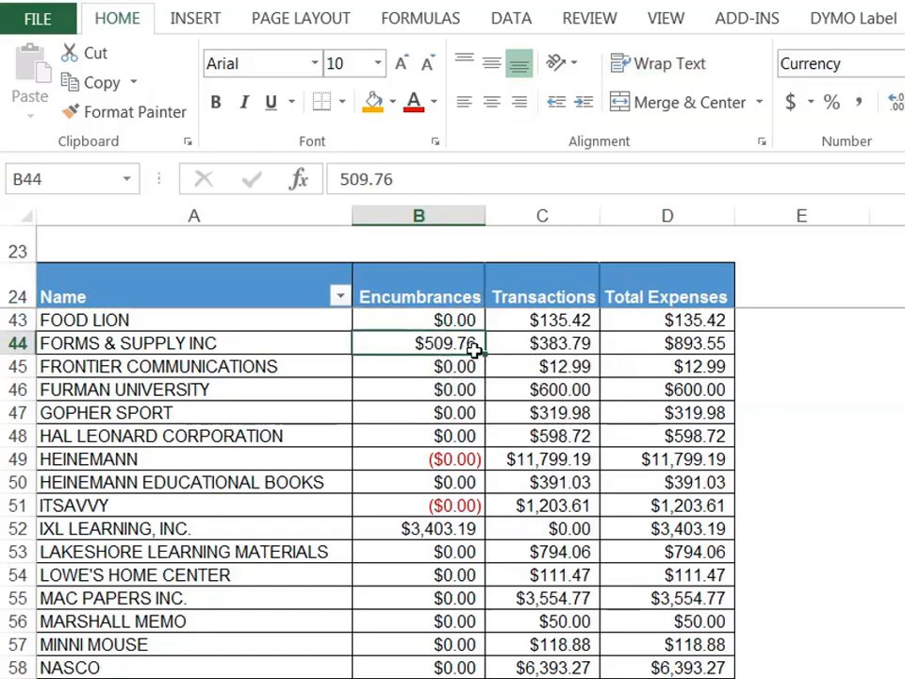
mouse_move(698, 344)
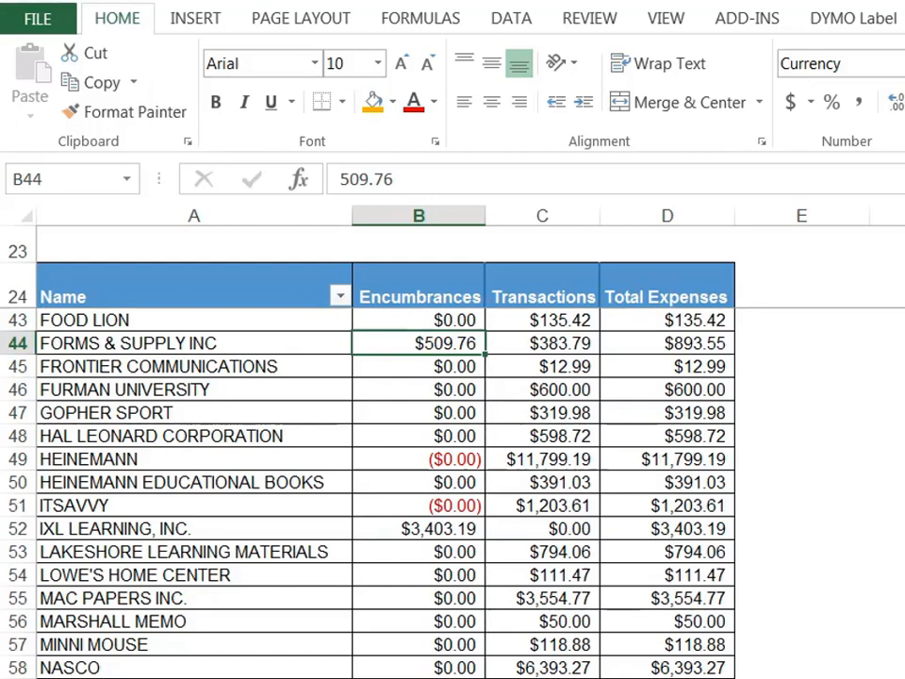
scroll("up", 3)
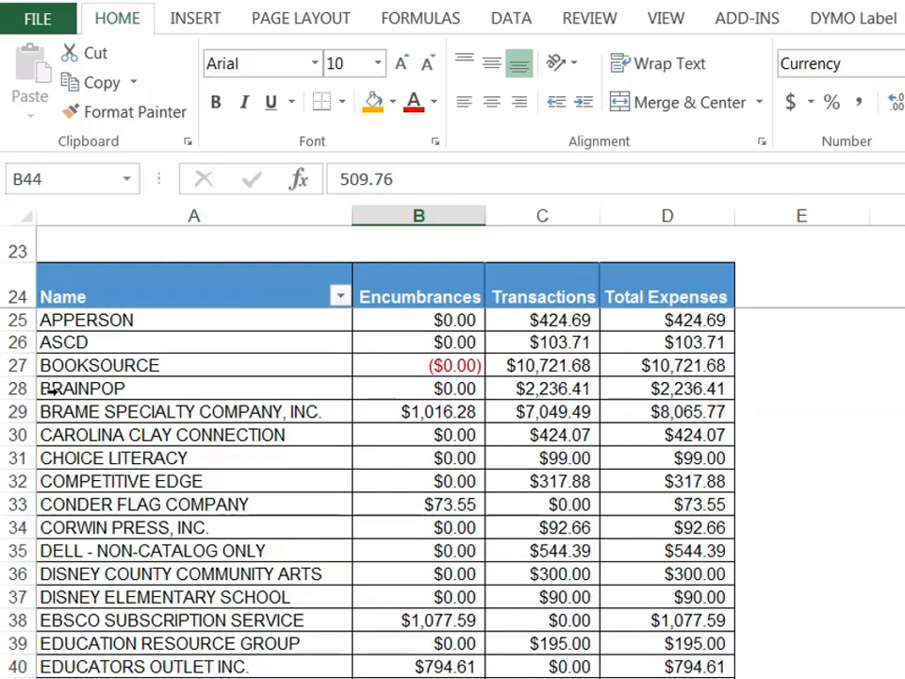
mouse_move(122, 324)
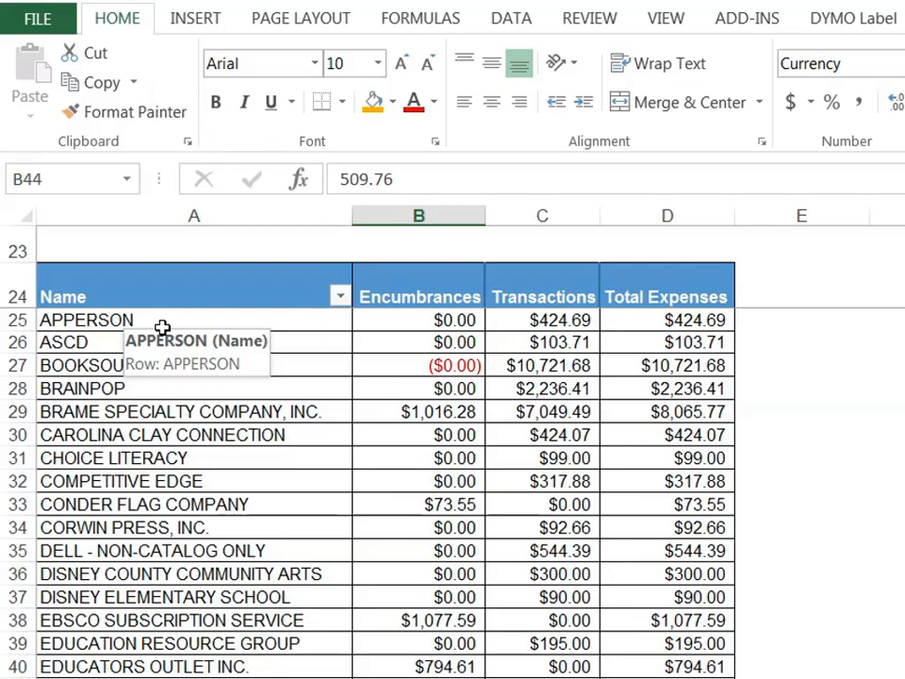
mouse_move(323, 309)
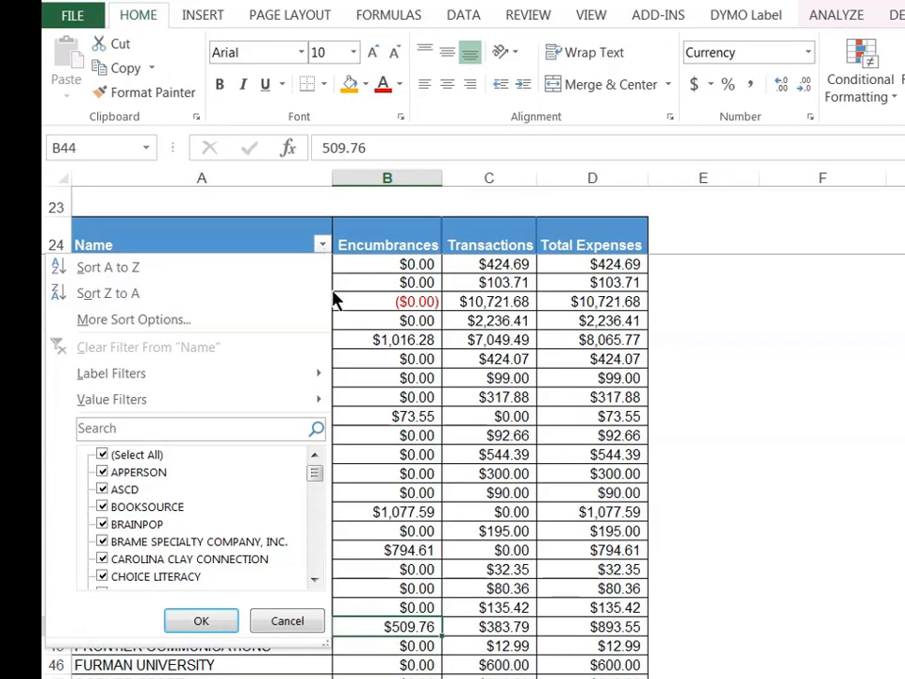
- Uncheck (blank) in the vendor Name filter and apply it
scroll("down", 3)
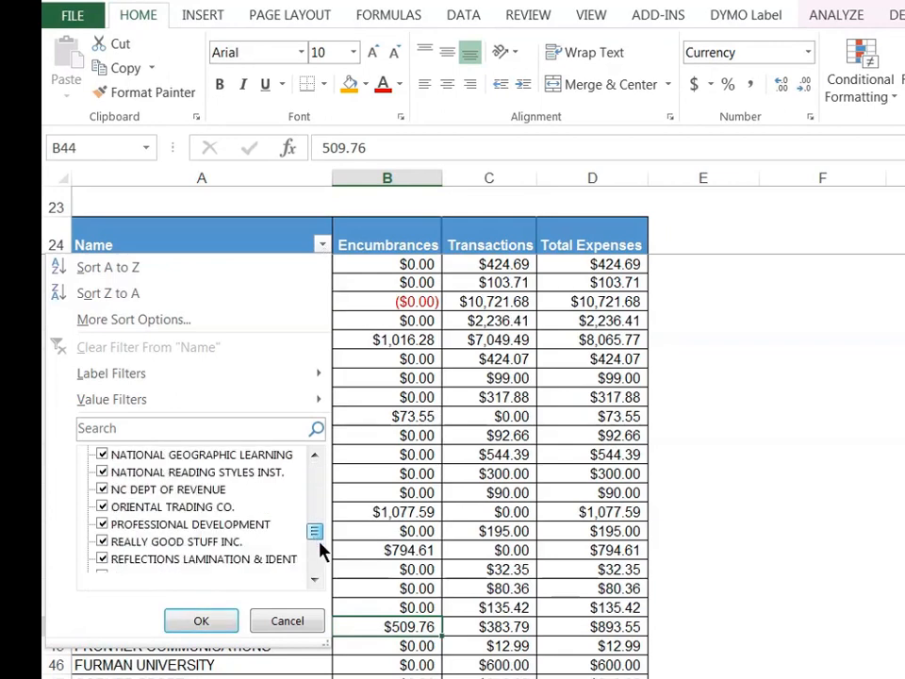
scroll("down", 3)
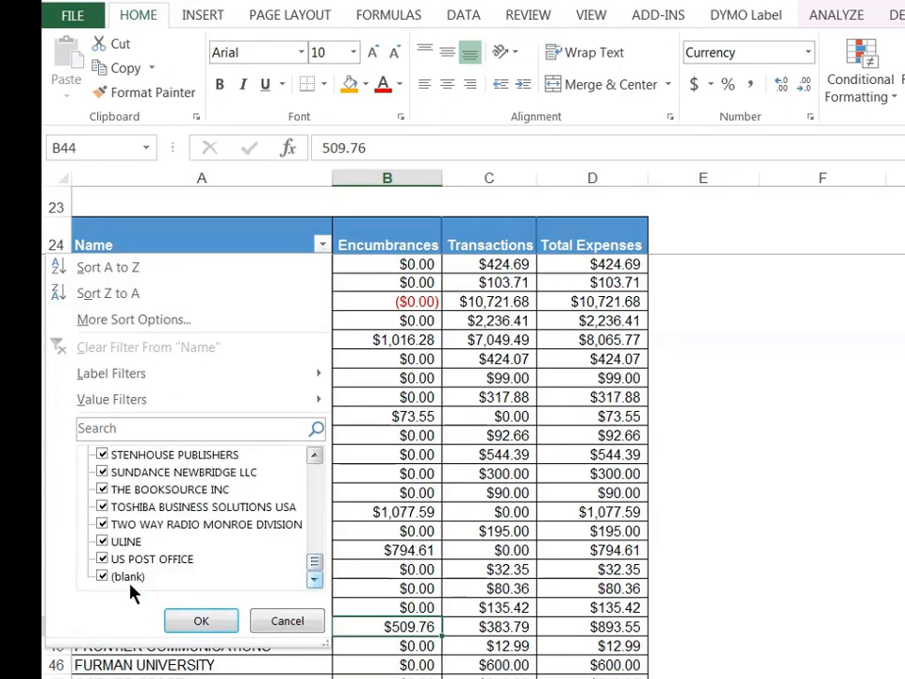
left_click(102, 576)
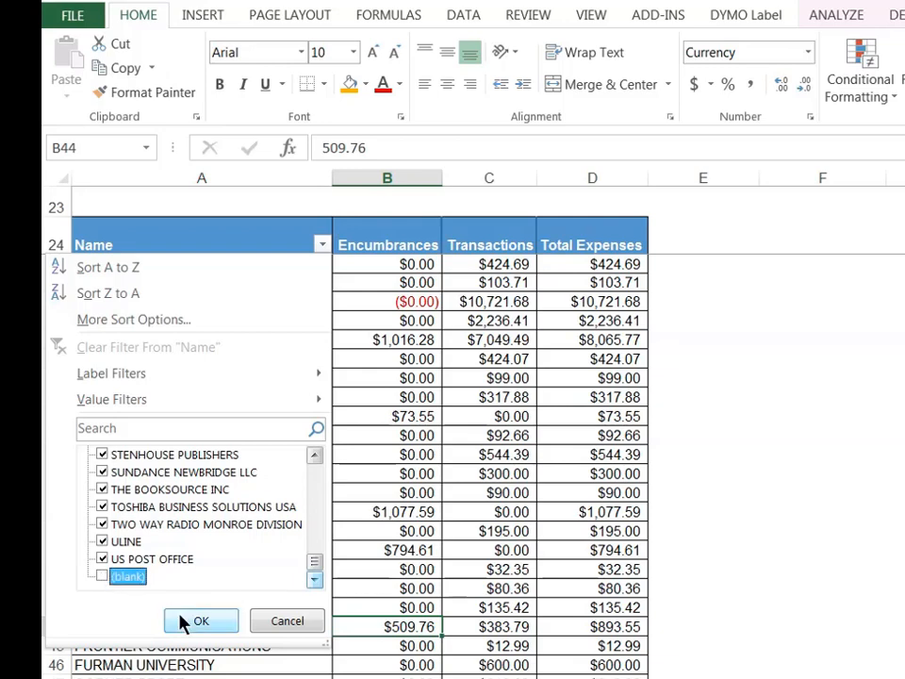
left_click(201, 620)
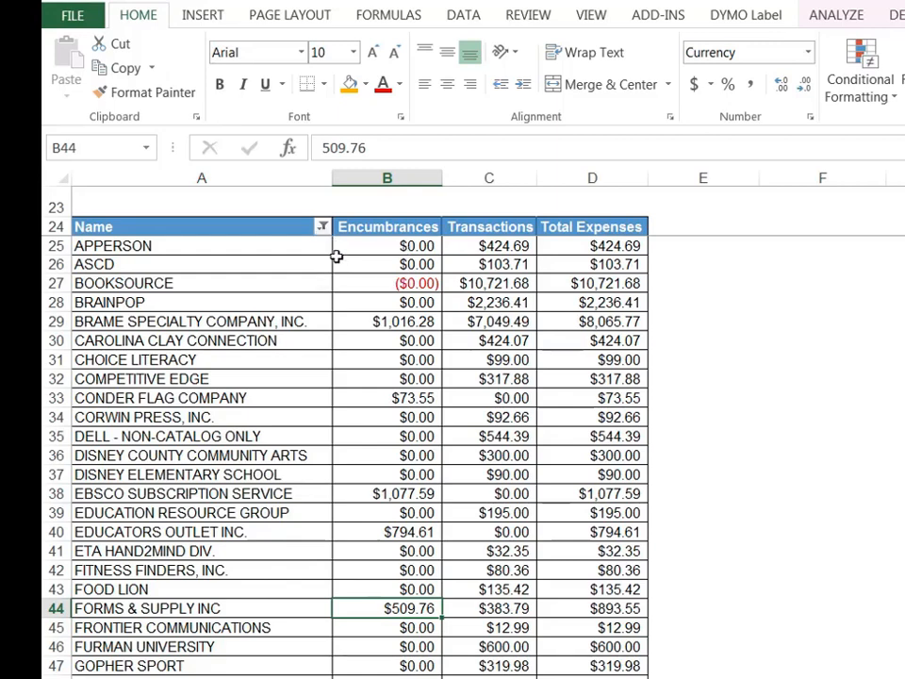
mouse_move(320, 245)
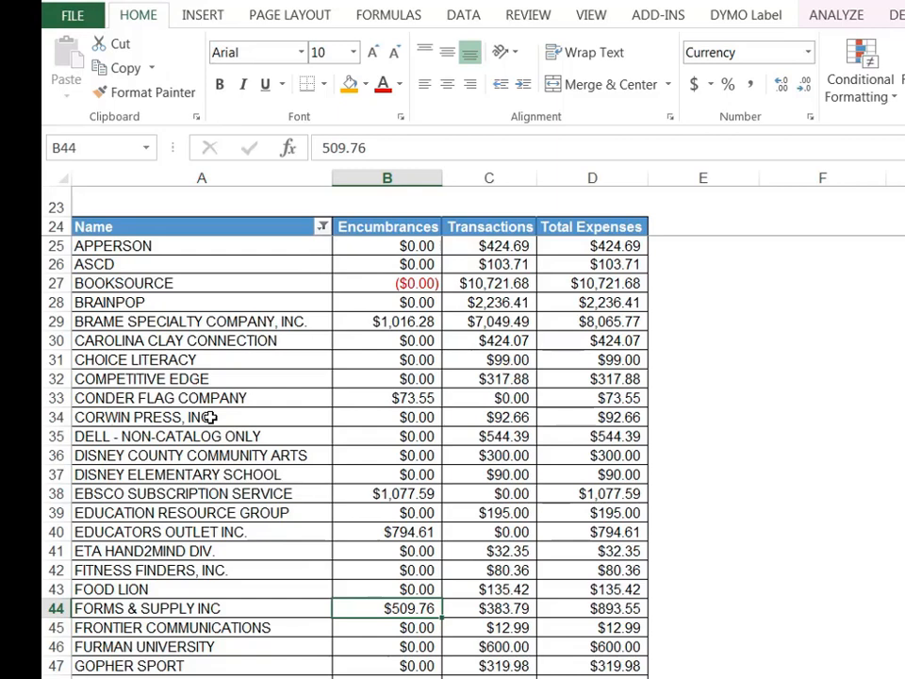
mouse_move(189, 627)
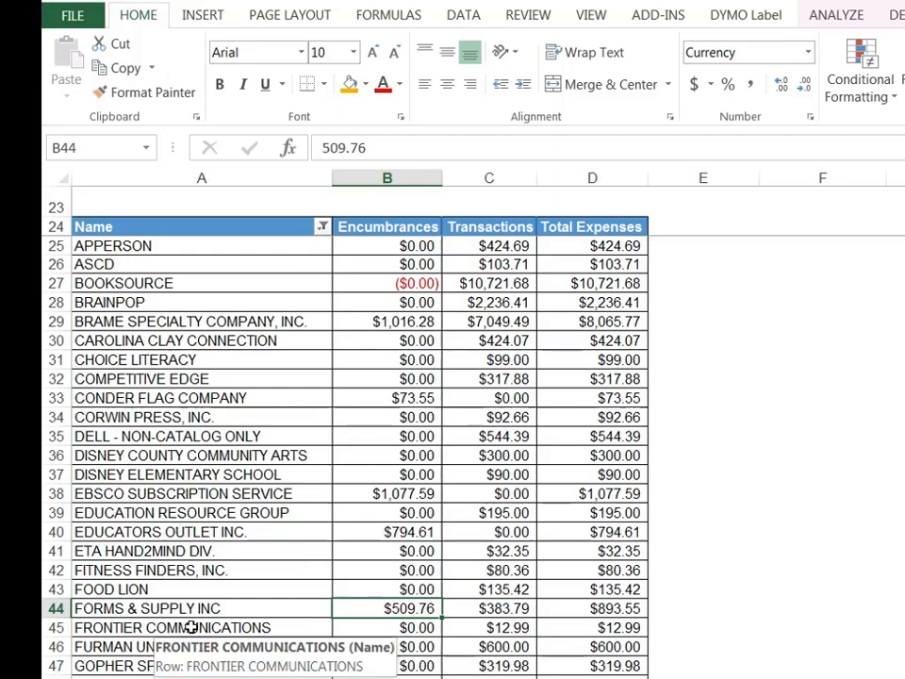
mouse_move(190, 589)
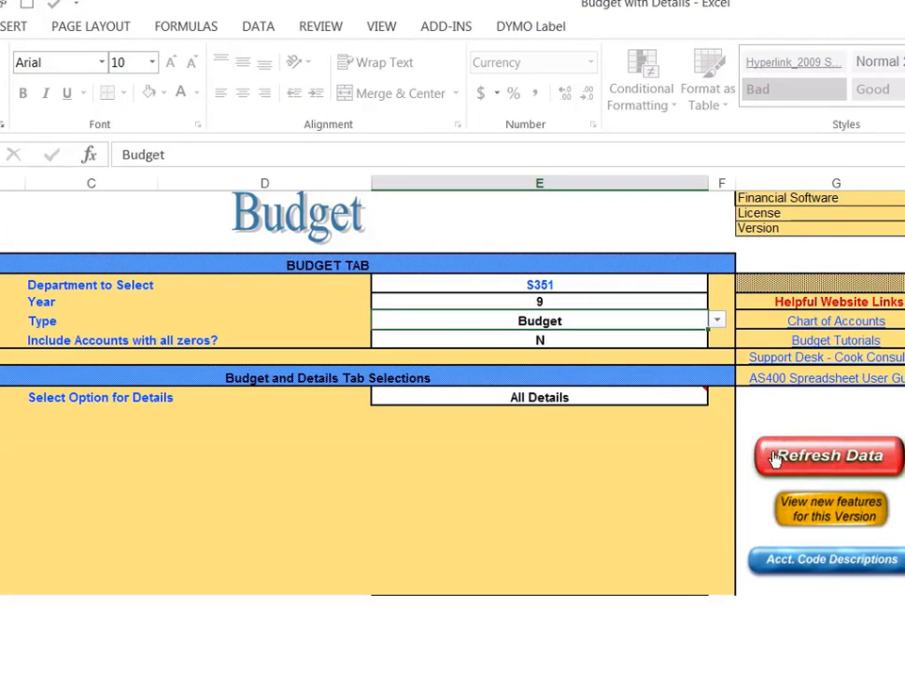
mouse_move(507, 302)
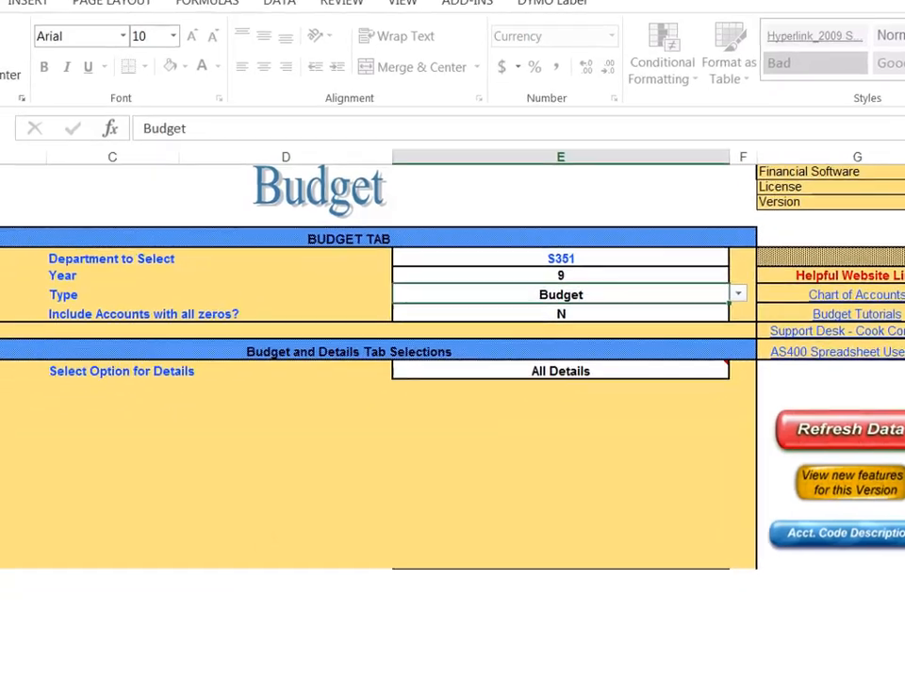
- Go back to the Details Pivot Table sheet with its named-vendor totals
left_click(520, 645)
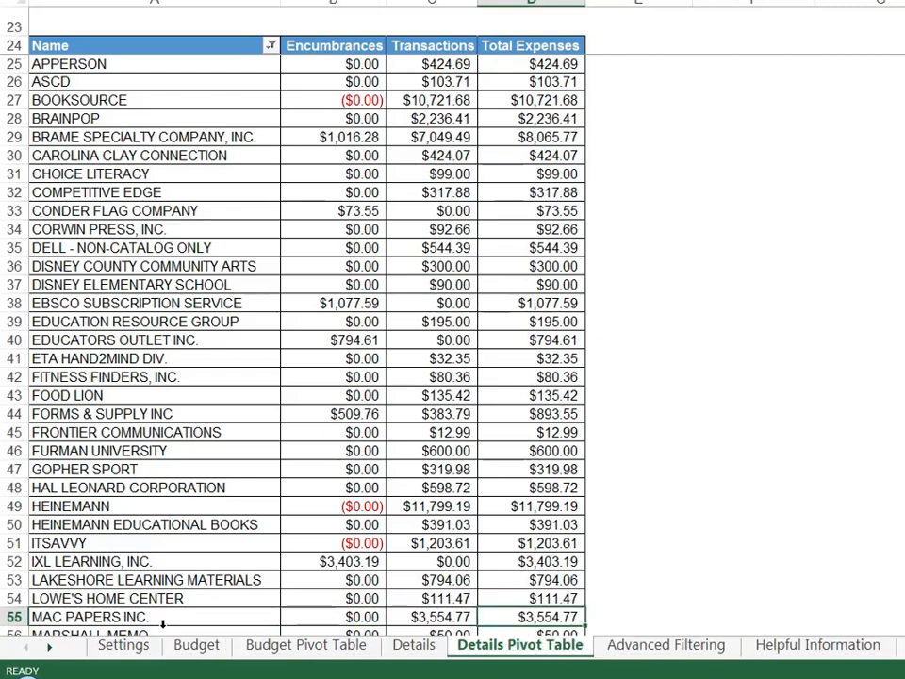
mouse_move(150, 432)
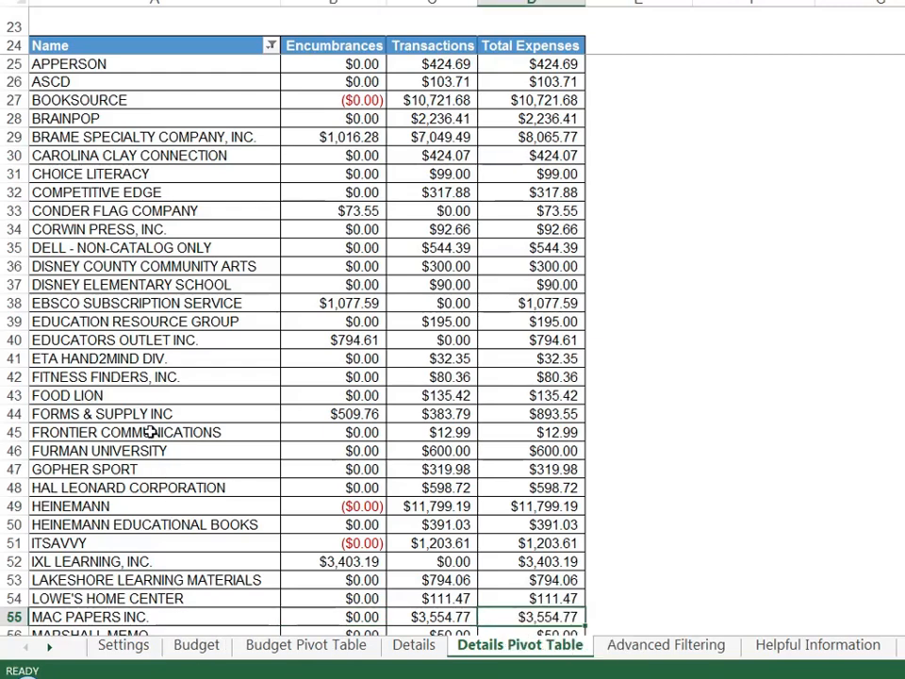
mouse_move(198, 253)
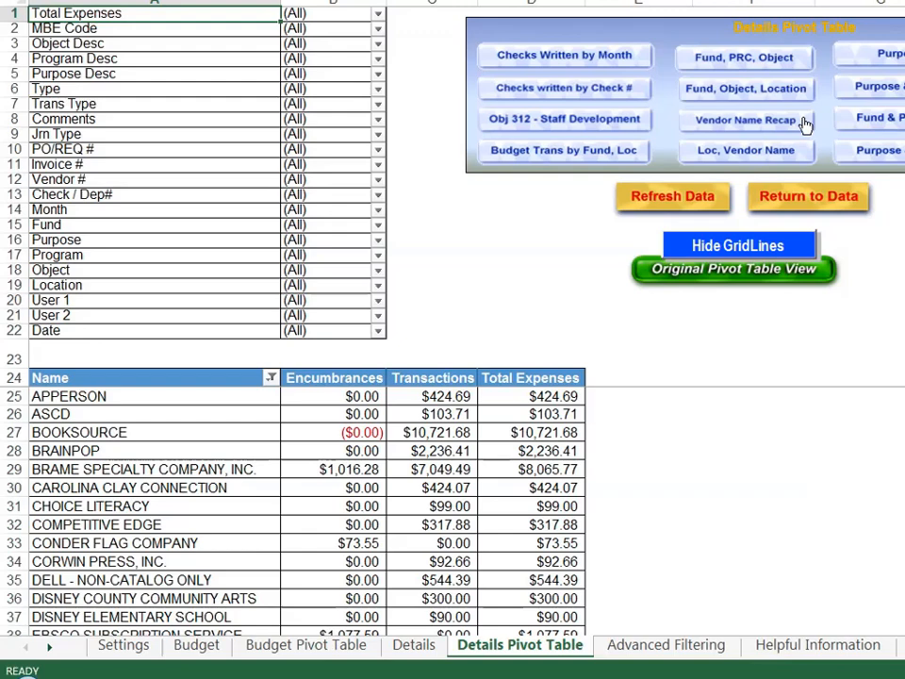
mouse_move(471, 422)
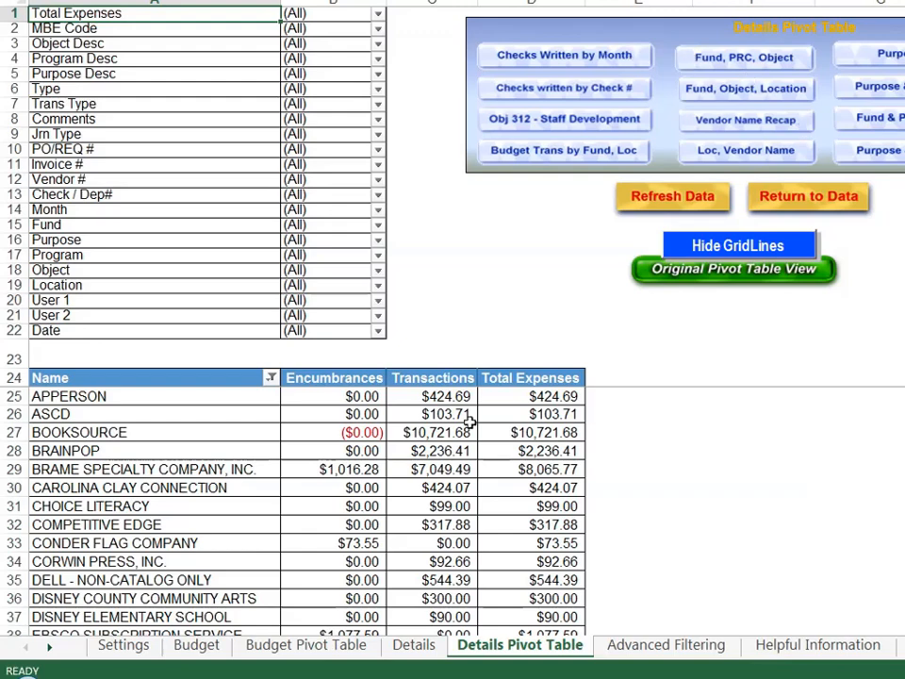
mouse_move(439, 469)
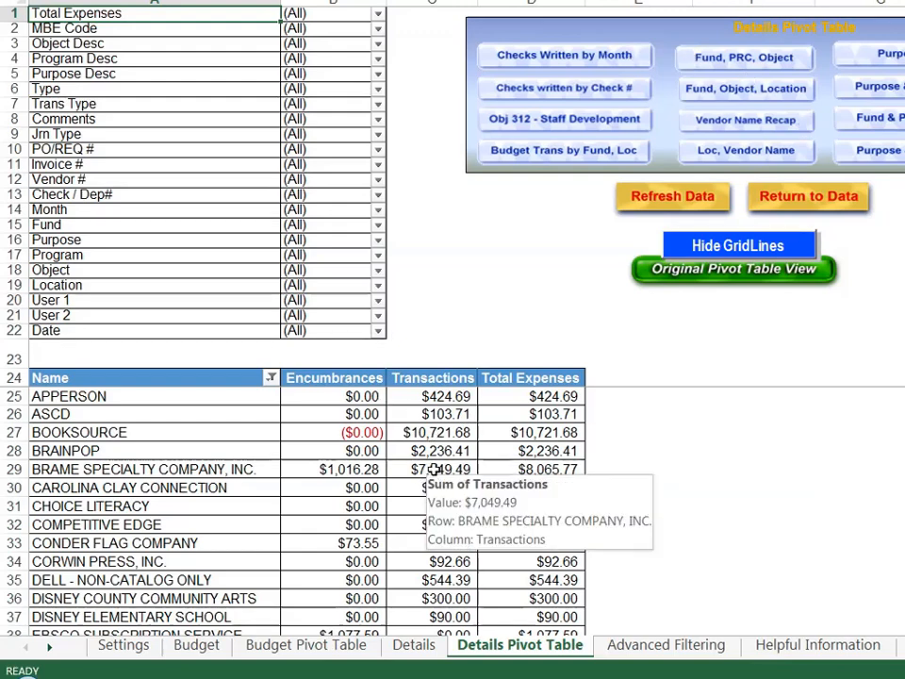
mouse_move(94, 478)
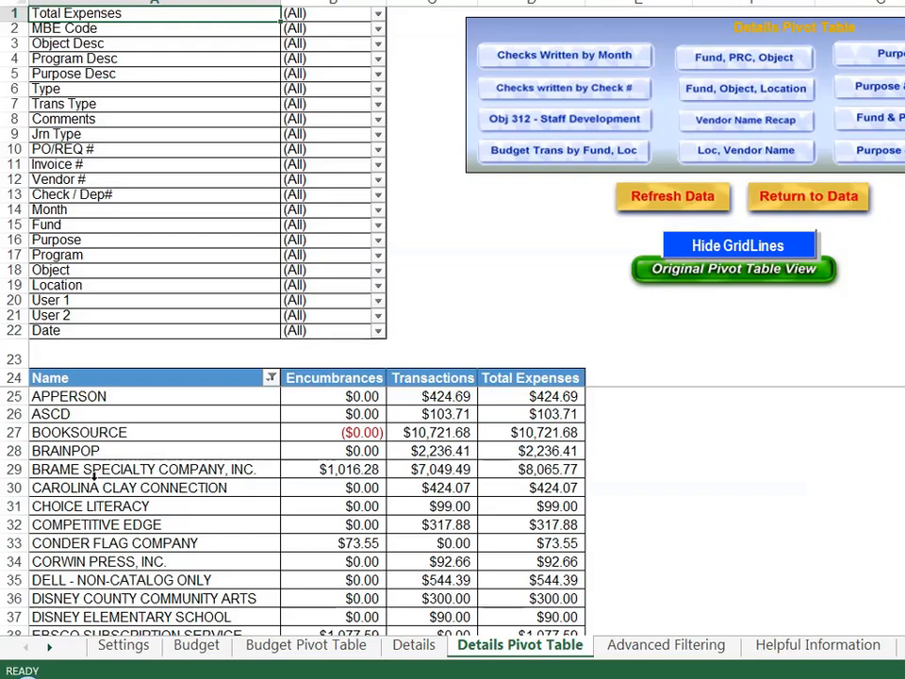
mouse_move(90, 560)
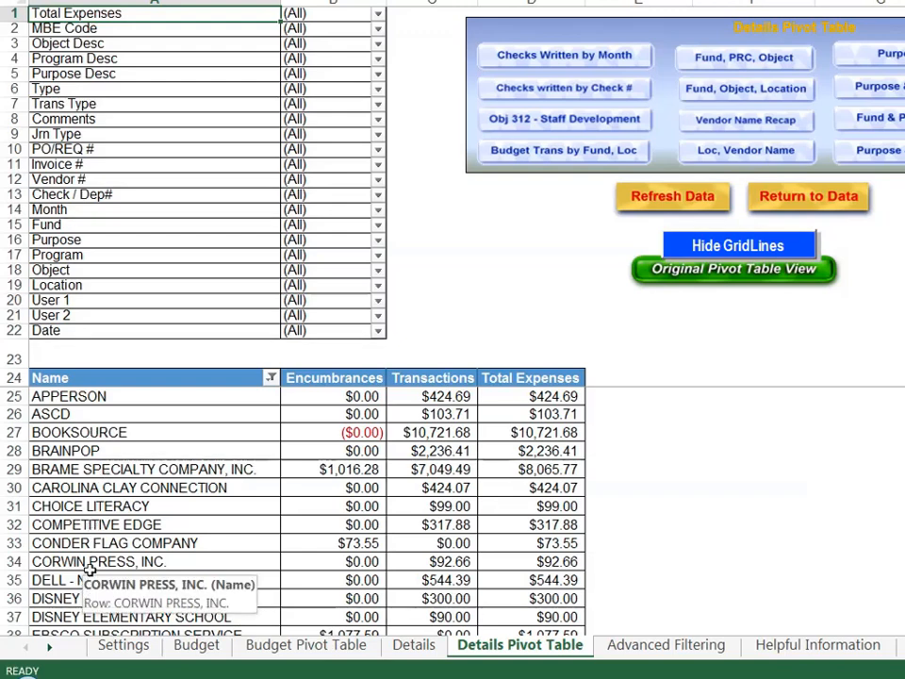
mouse_move(92, 368)
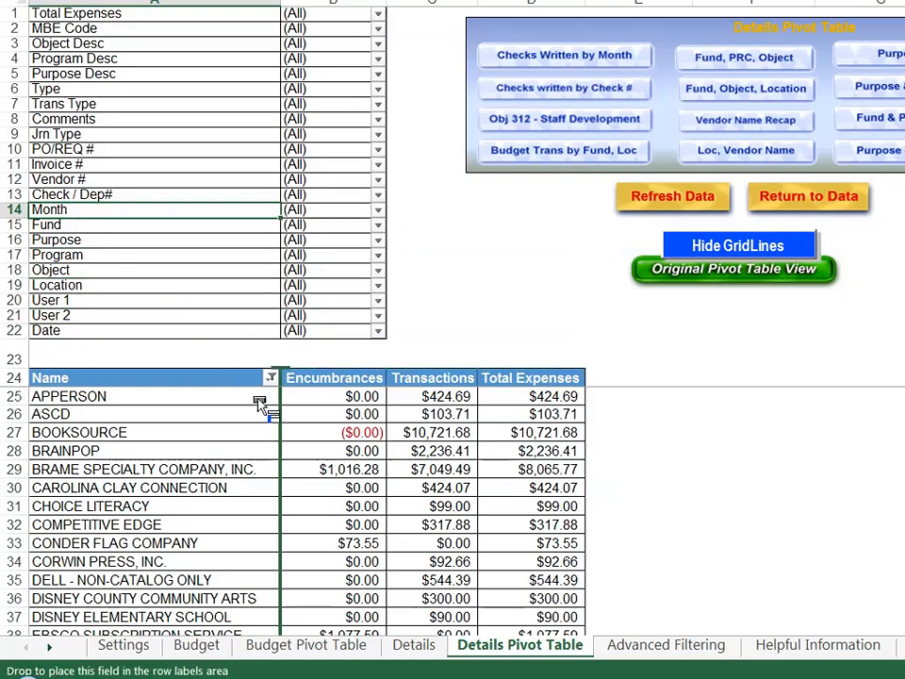
mouse_move(278, 451)
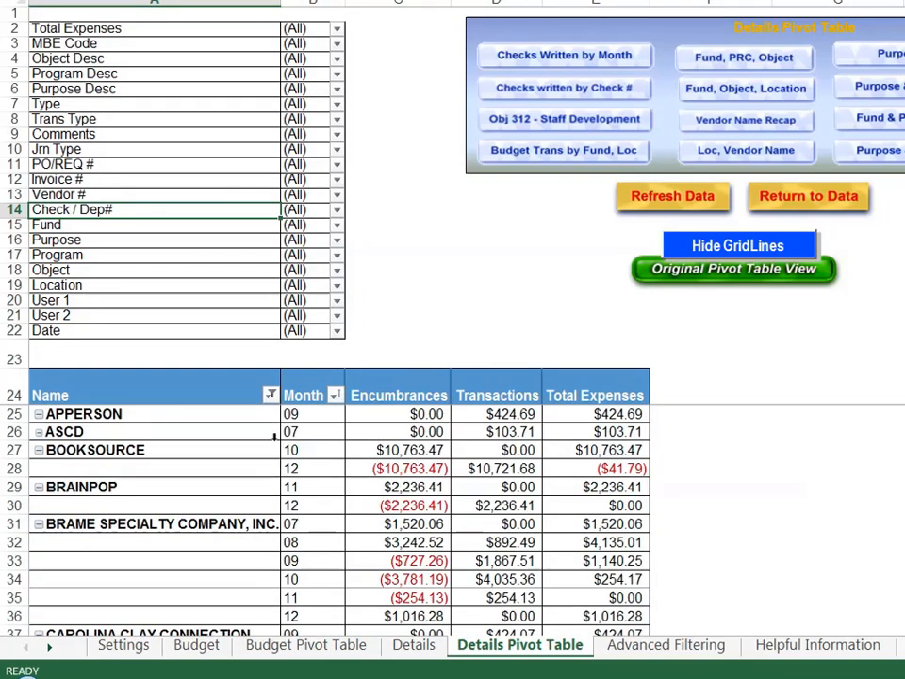
mouse_move(193, 529)
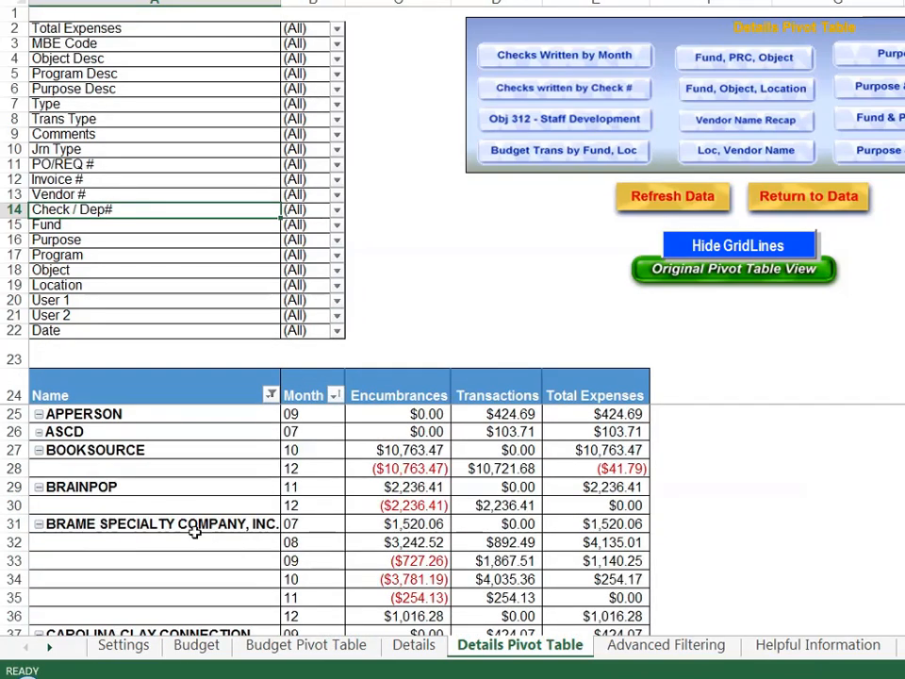
mouse_move(169, 557)
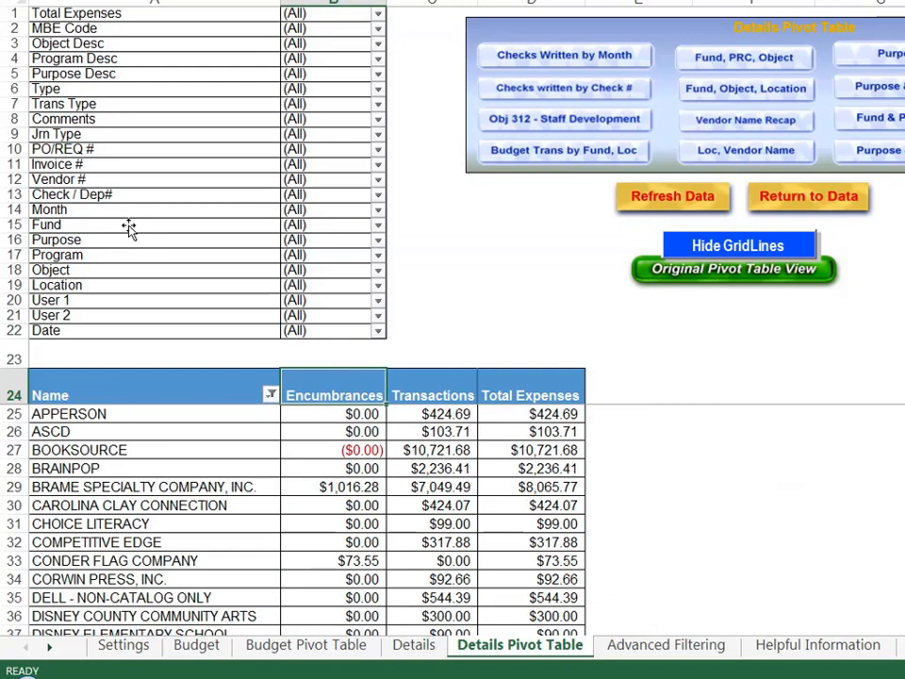
mouse_move(502, 73)
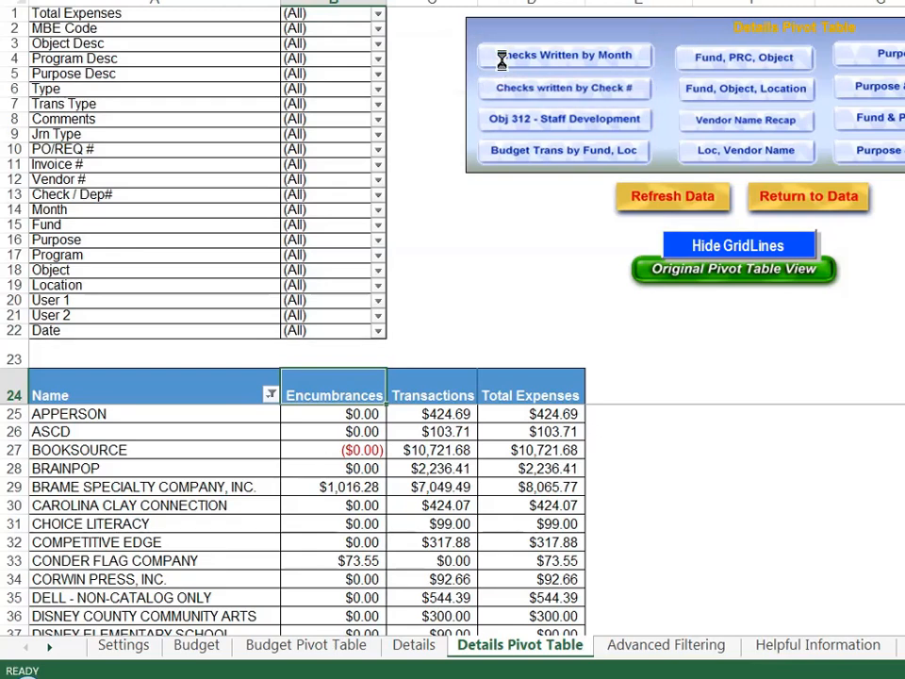
- Show Checks Written by Month, filter Month to 10, then restore all months
left_click(564, 88)
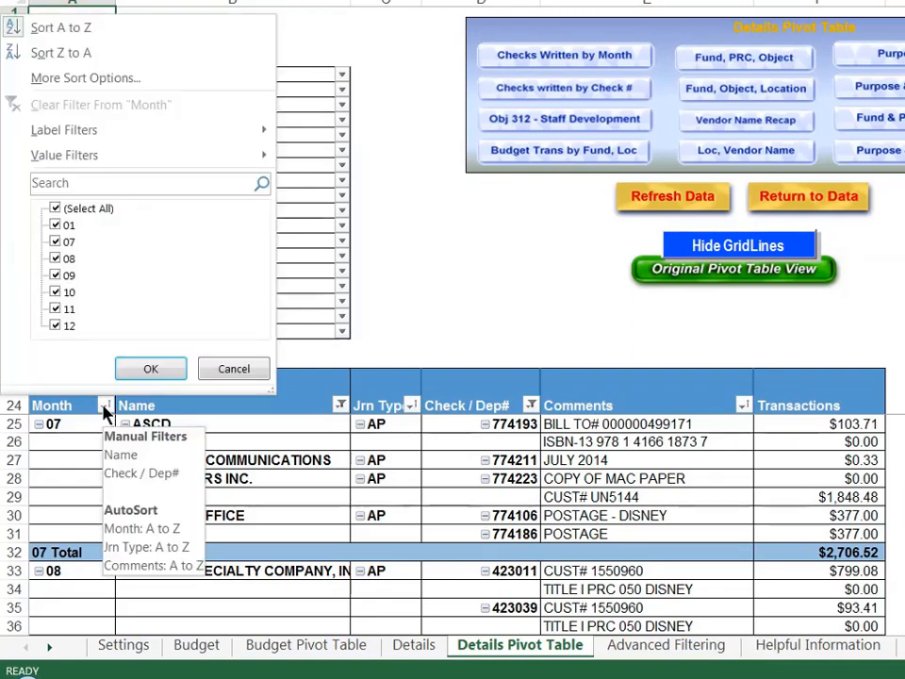
mouse_move(78, 326)
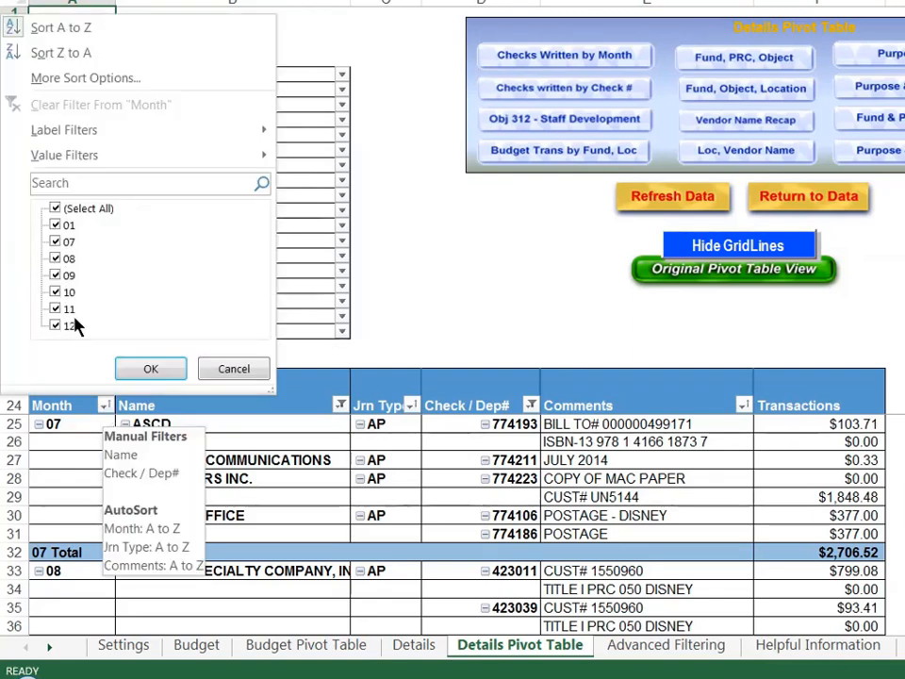
mouse_move(68, 245)
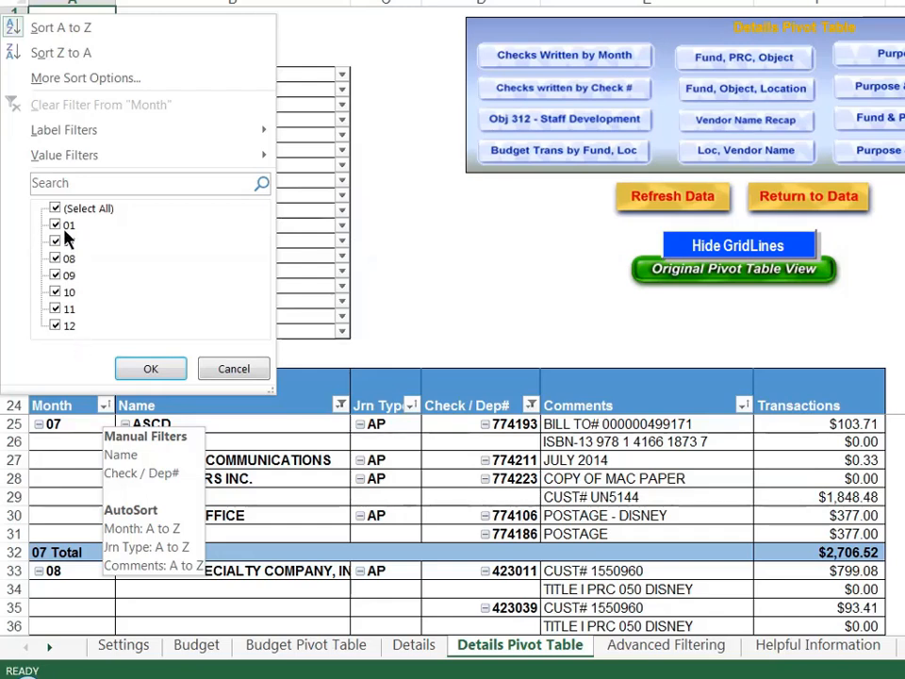
left_click(54, 208)
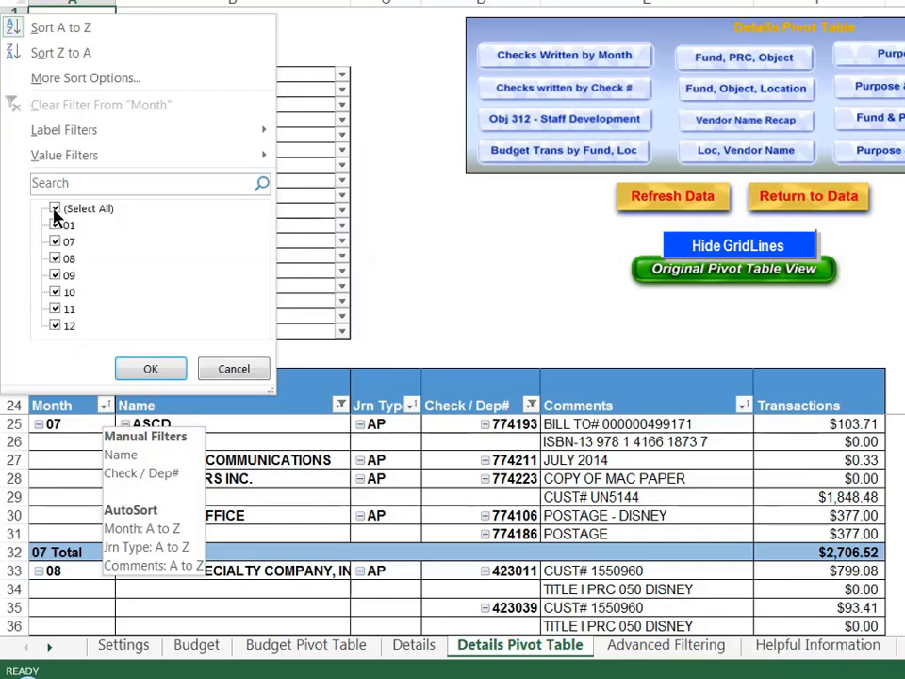
left_click(55, 208)
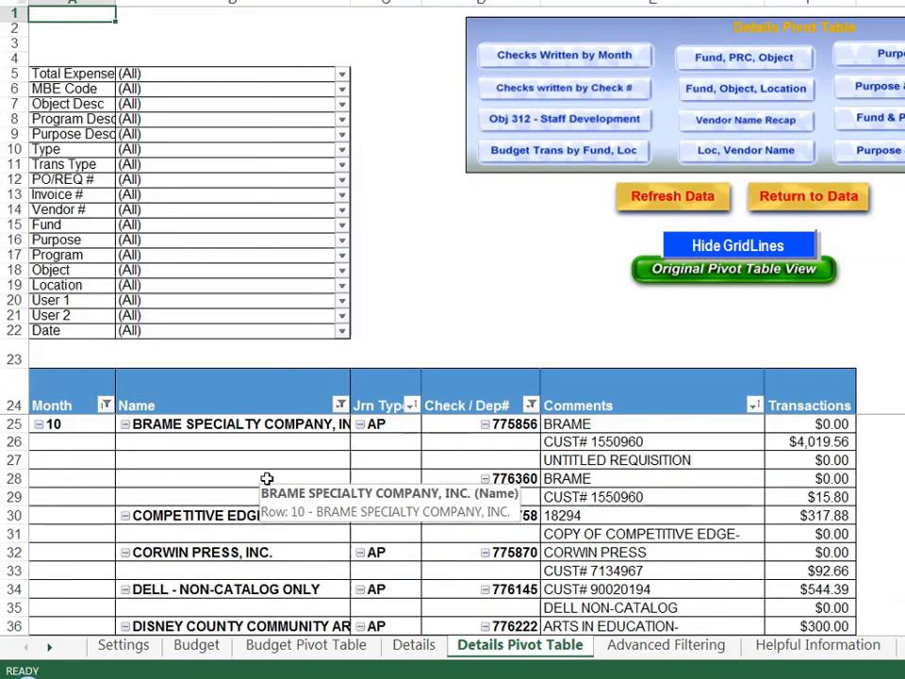
mouse_move(224, 499)
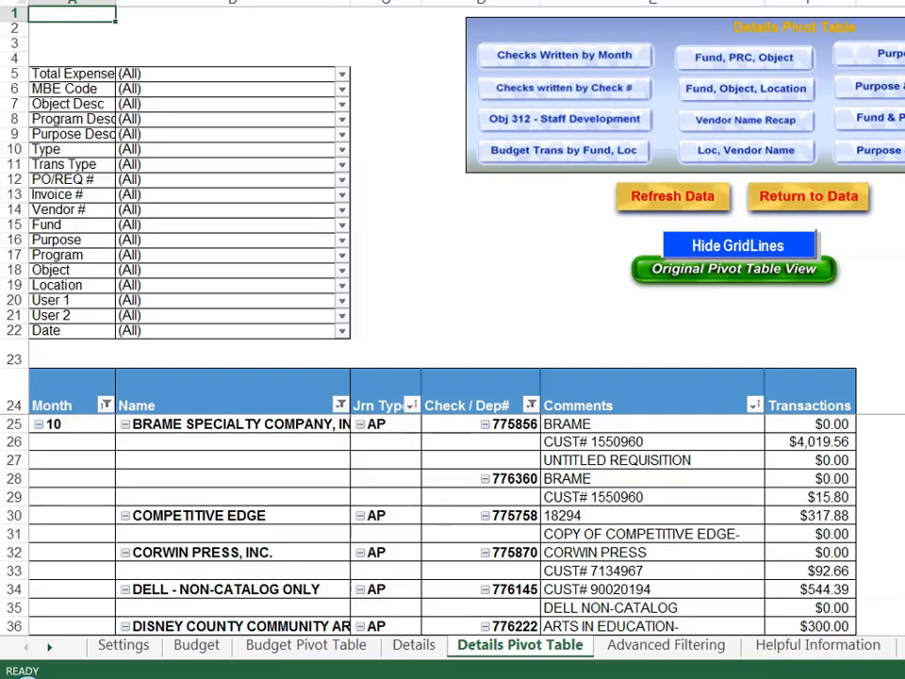
left_click(105, 404)
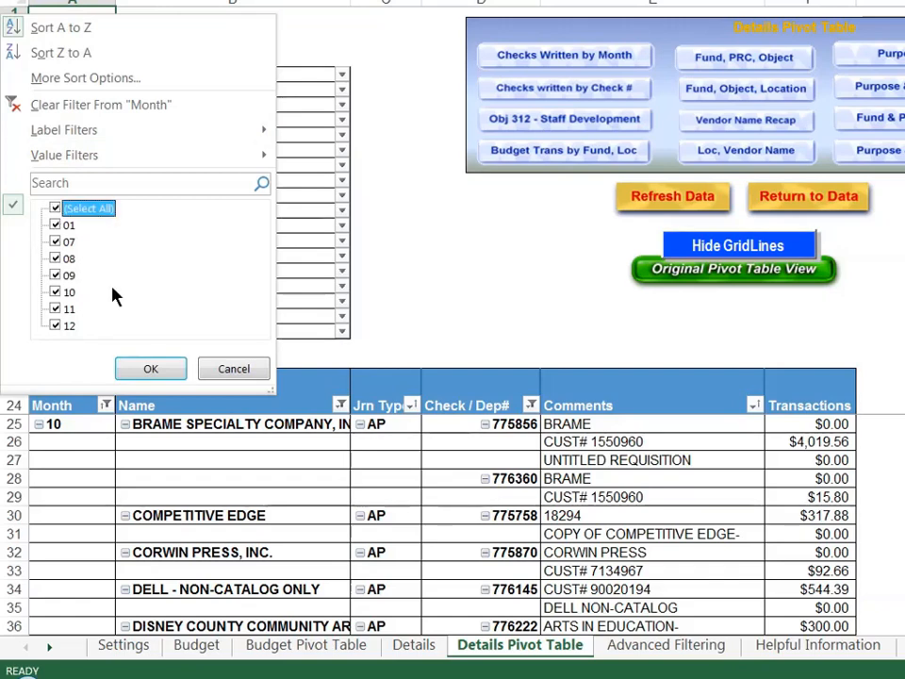
left_click(150, 369)
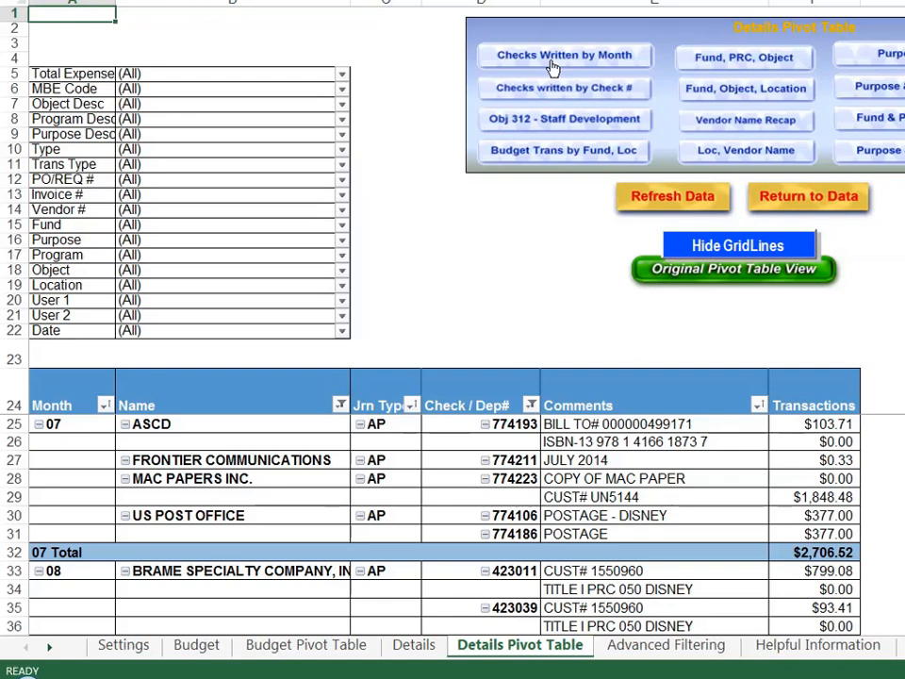
mouse_move(45, 377)
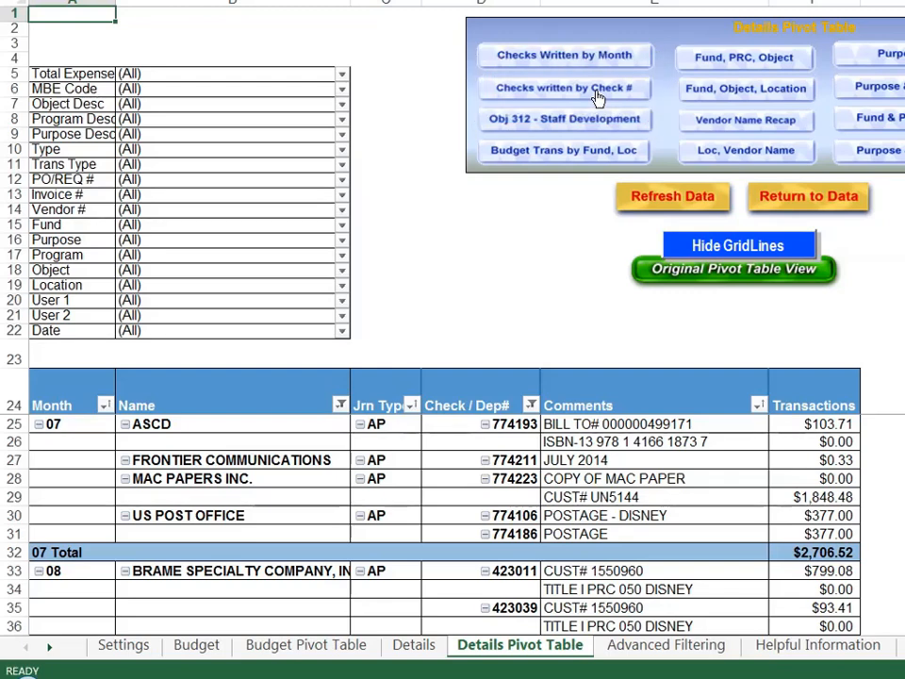
- Switch the pivot to list checks by check number with vendor, month and amount
left_click(563, 87)
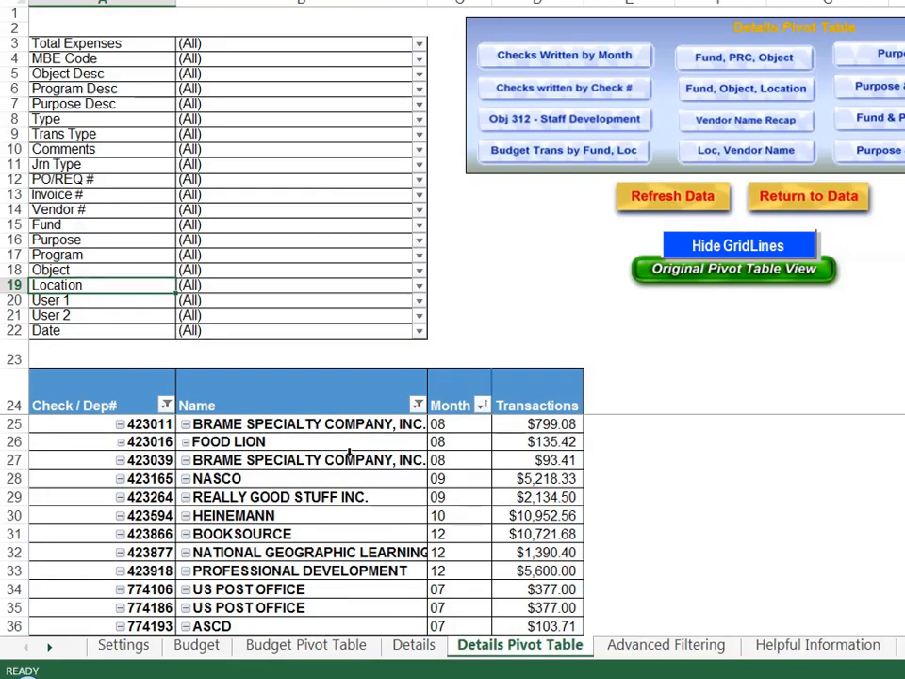
mouse_move(462, 446)
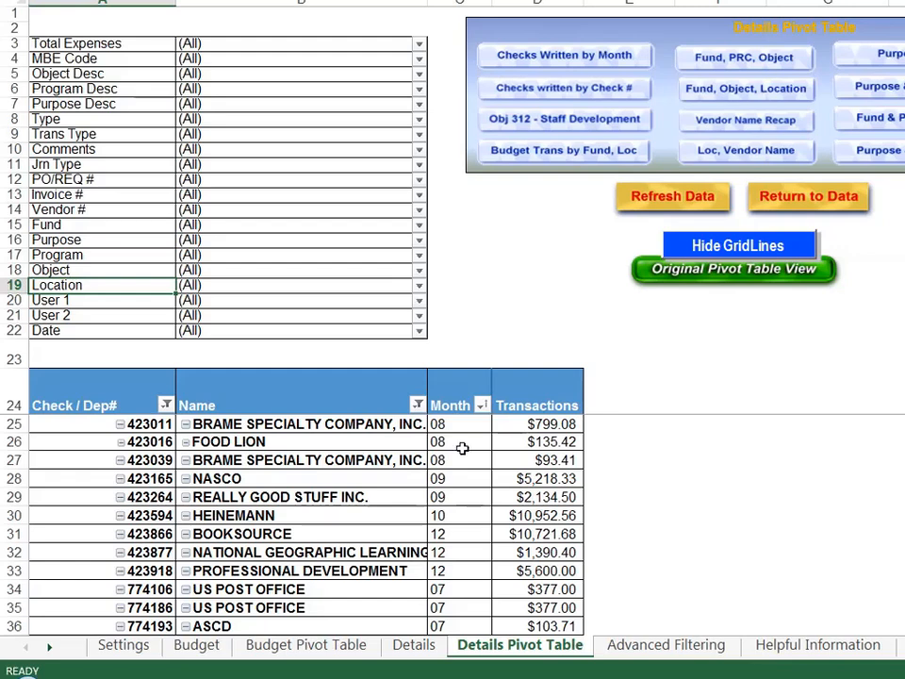
mouse_move(335, 418)
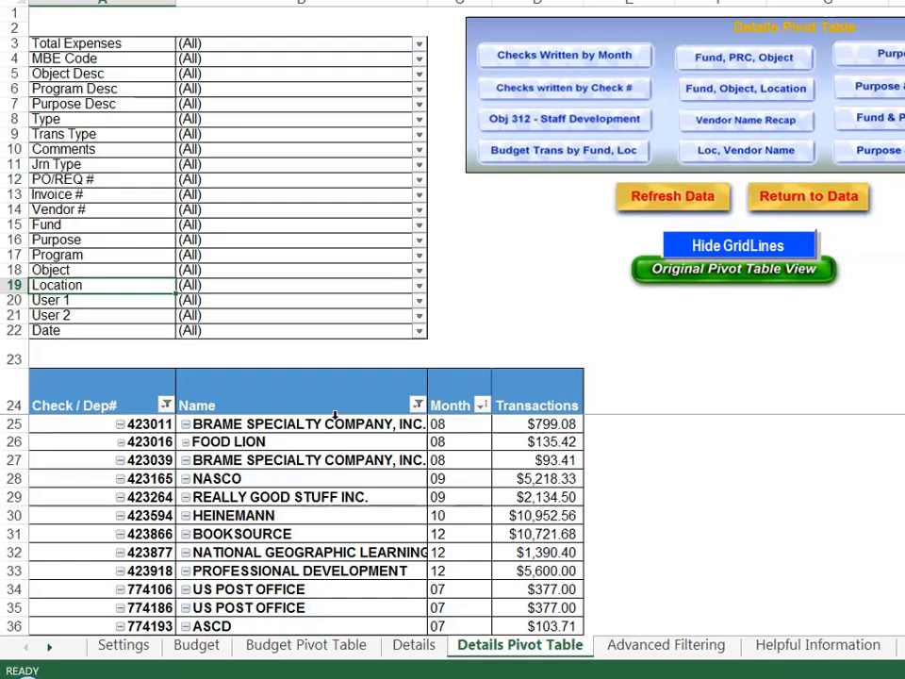
mouse_move(116, 209)
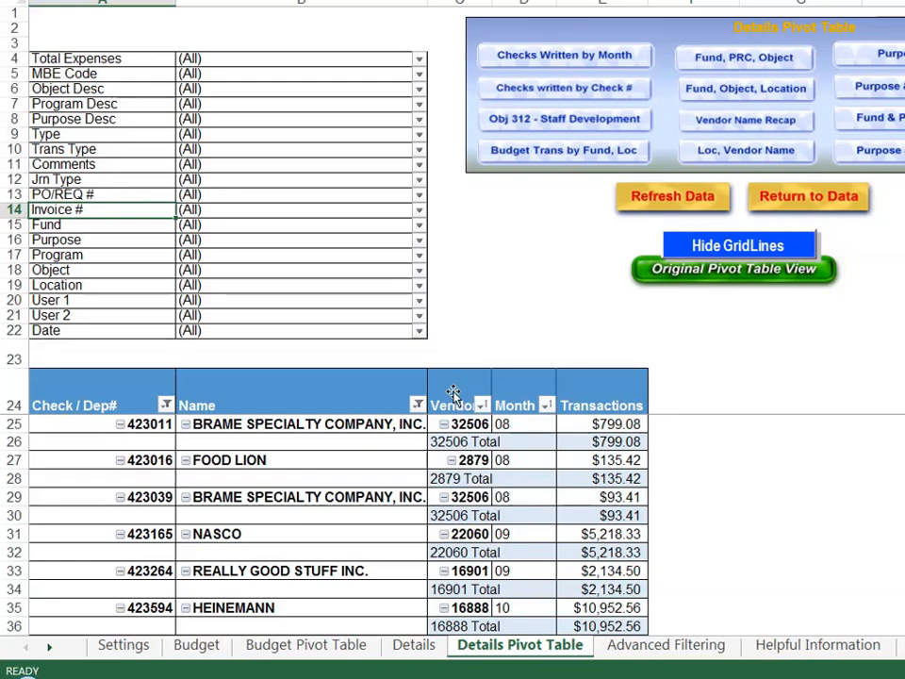
- Set the Vendor # field's subtotals to None in Field Settings
double_click(462, 404)
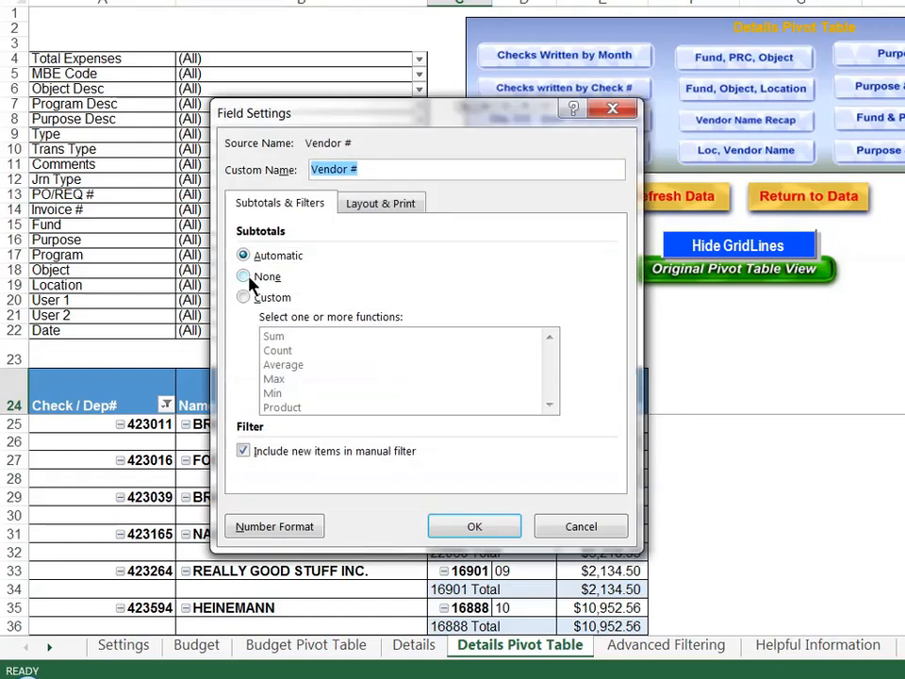
left_click(243, 276)
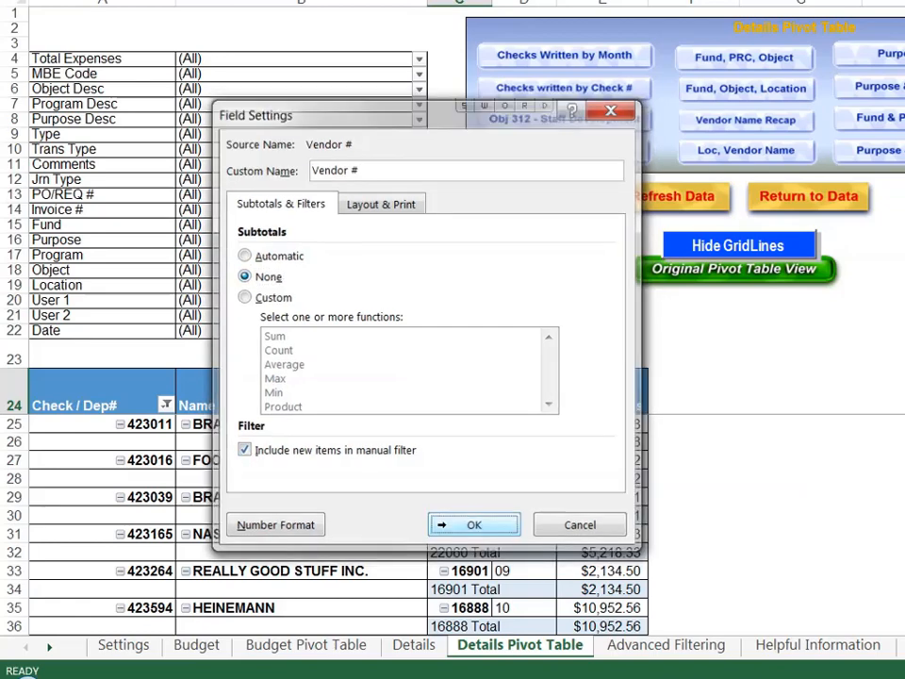
left_click(474, 524)
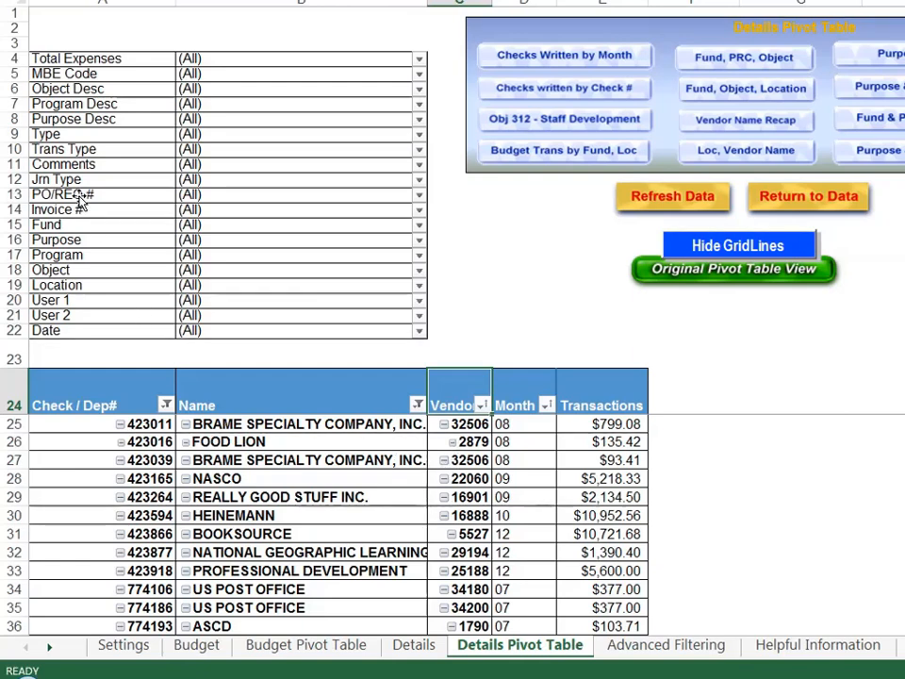
left_click_drag(80, 195, 491, 462)
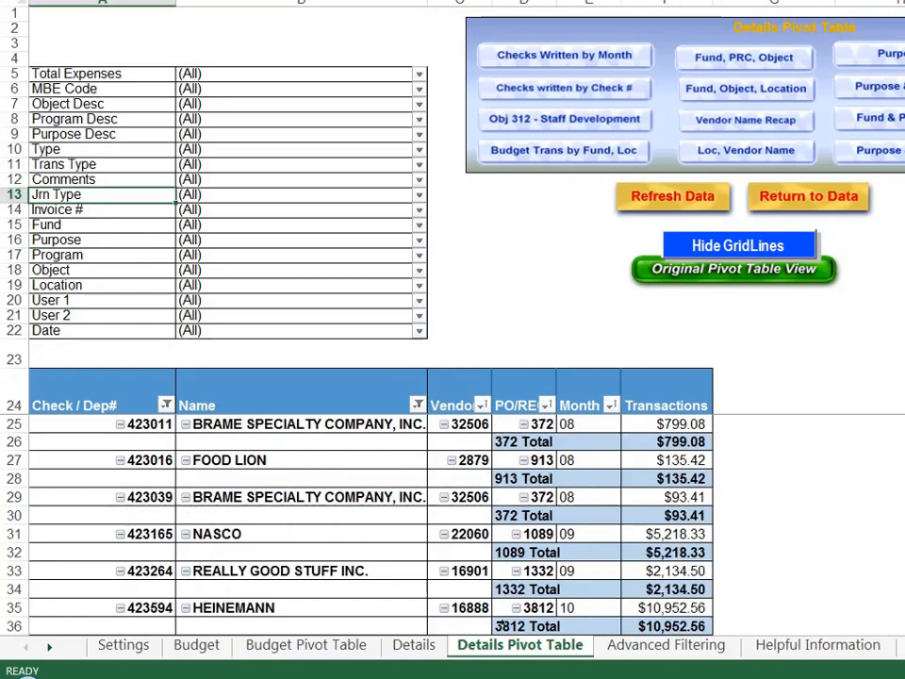
left_click(519, 405)
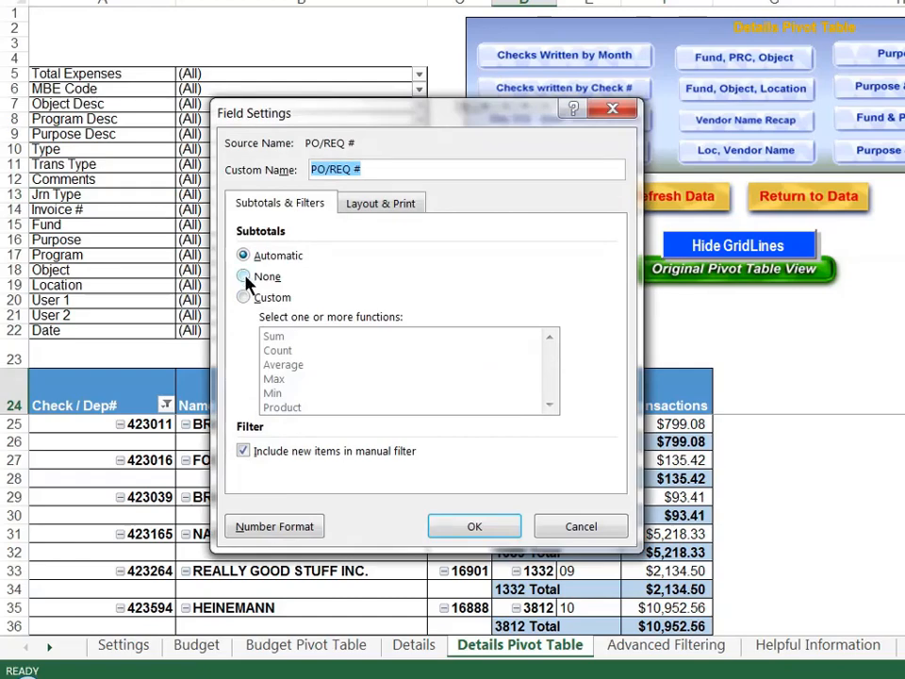
left_click(243, 277)
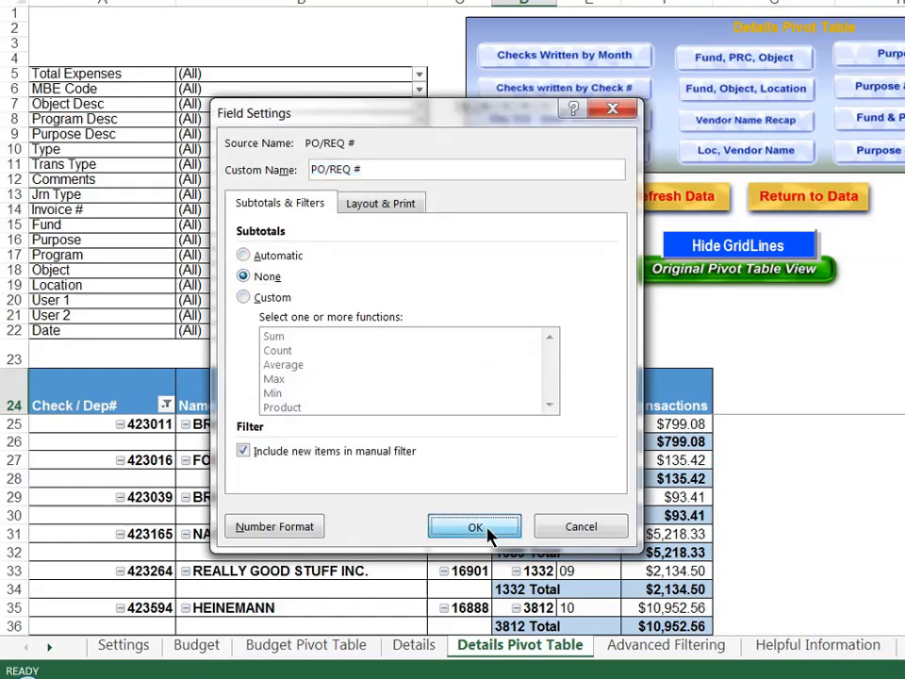
left_click(474, 526)
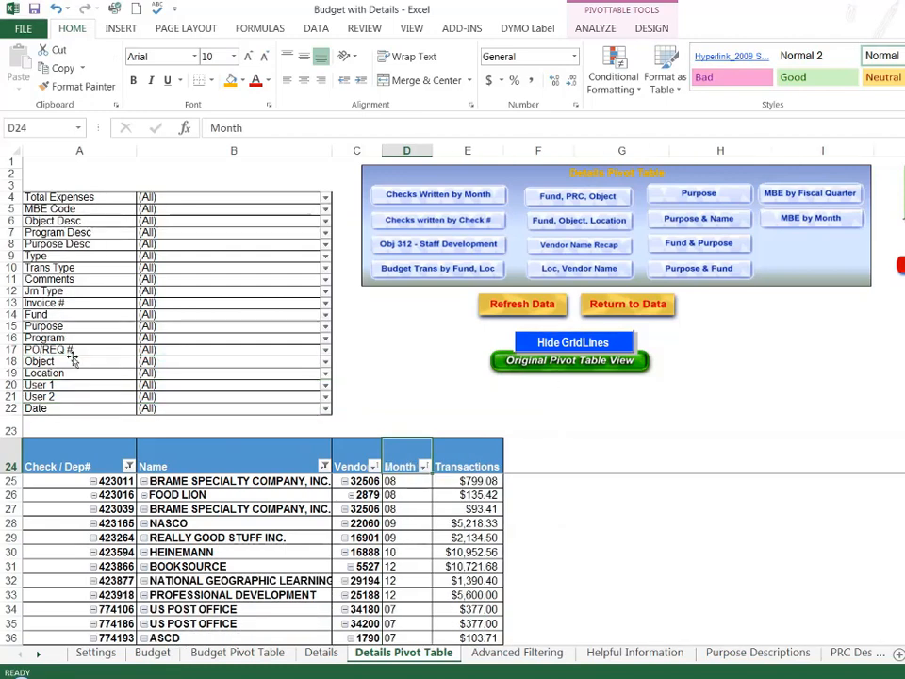
mouse_move(394, 228)
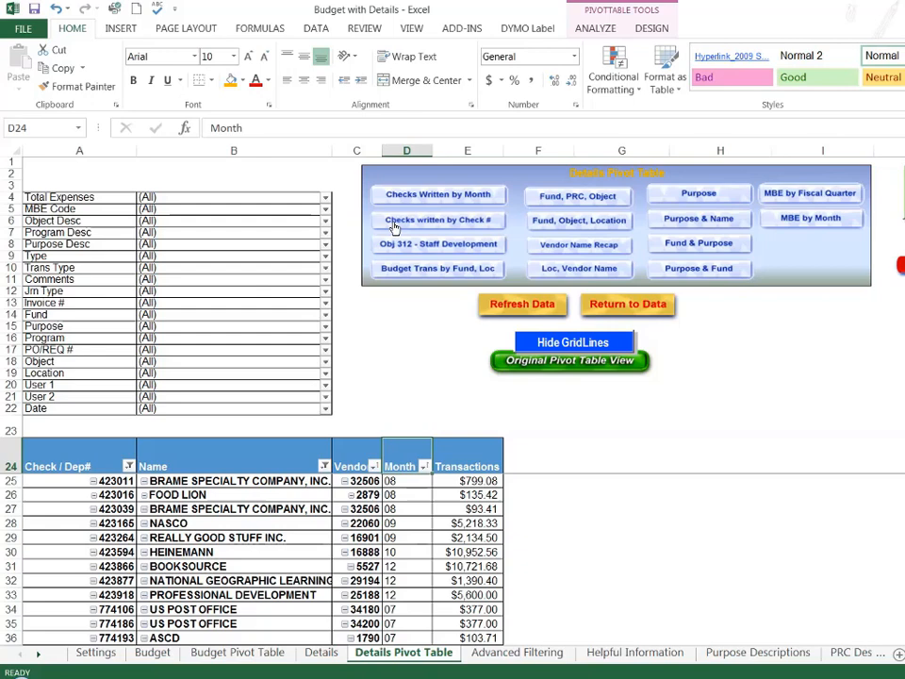
mouse_move(356, 337)
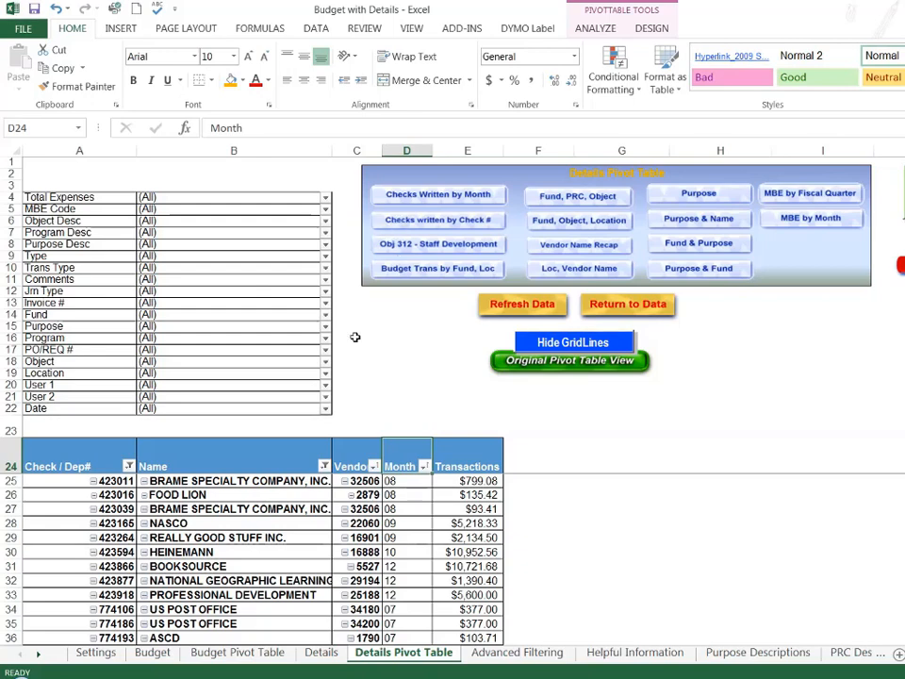
mouse_move(413, 299)
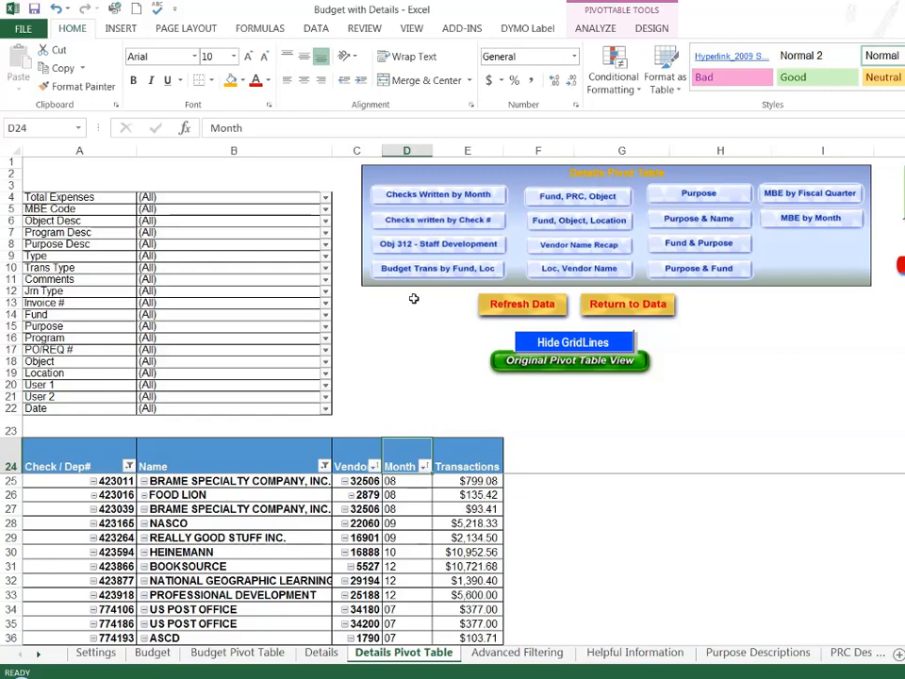
mouse_move(402, 250)
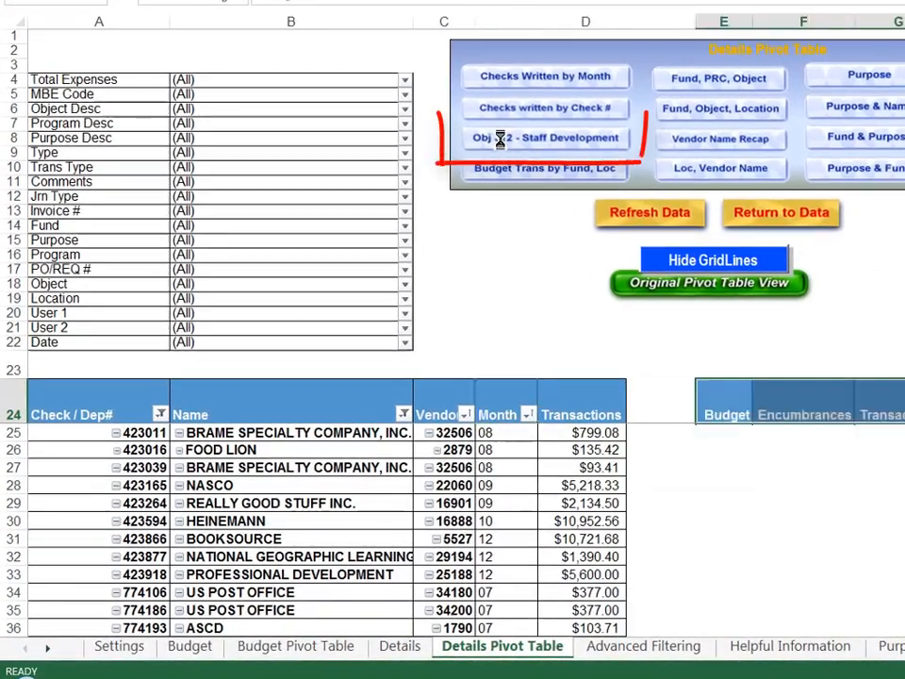
- Show the Obj 312 - Staff Development report with its $1,139.30 total expenses
left_click(544, 138)
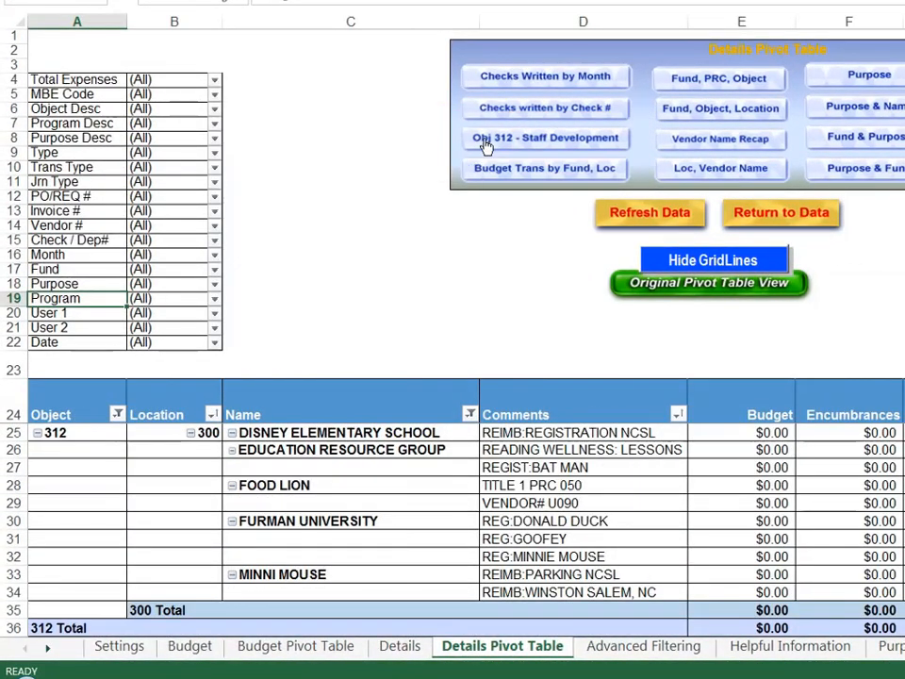
mouse_move(531, 151)
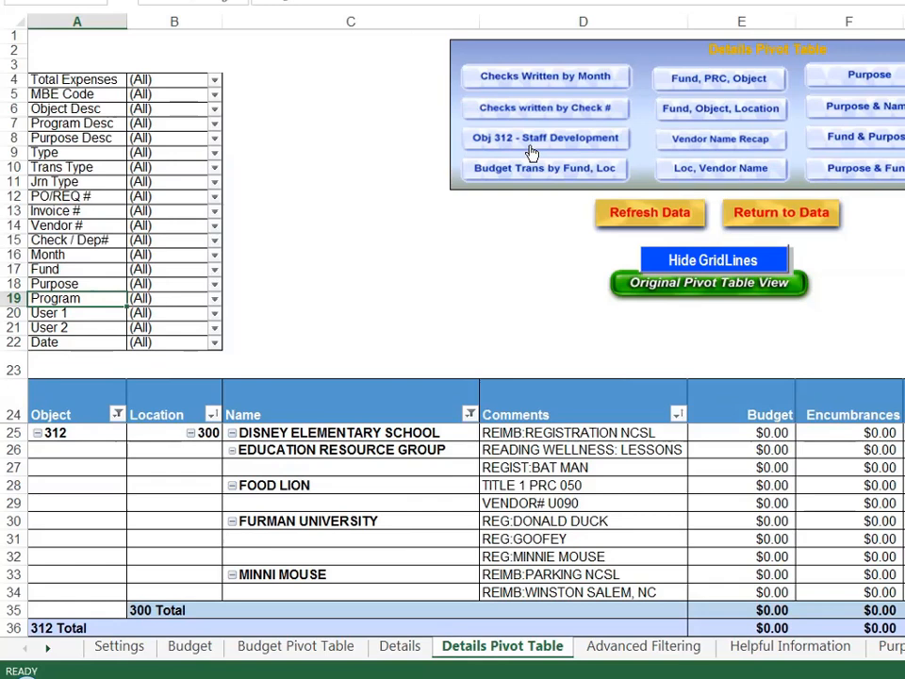
mouse_move(127, 424)
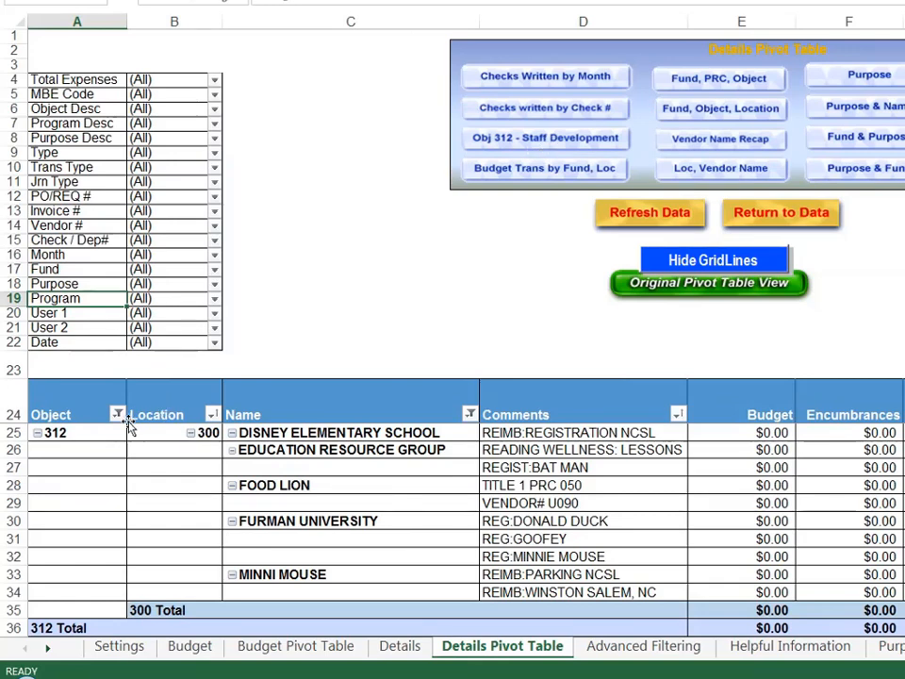
left_click(118, 415)
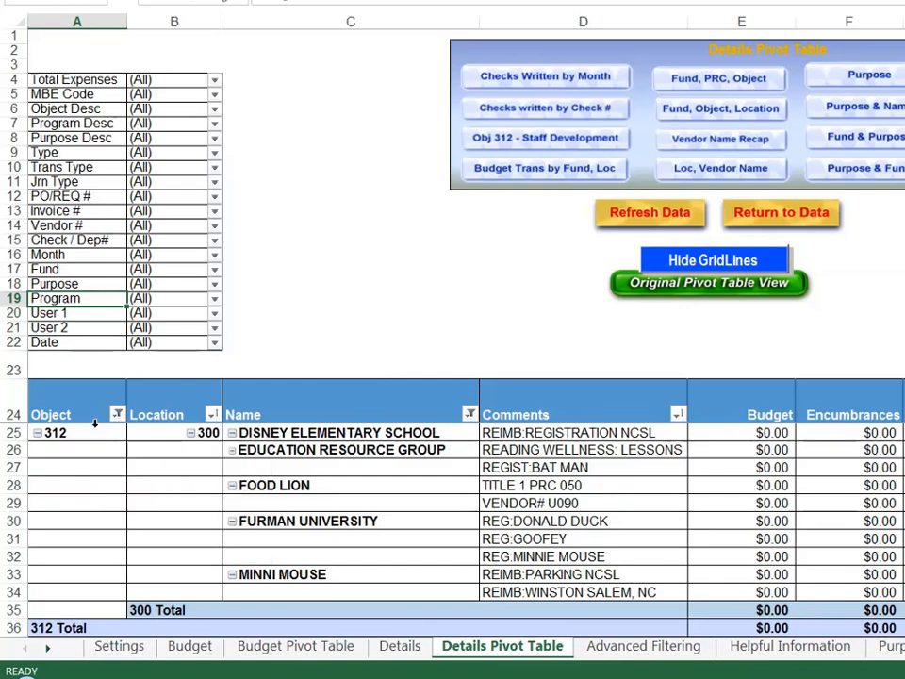
mouse_move(54, 433)
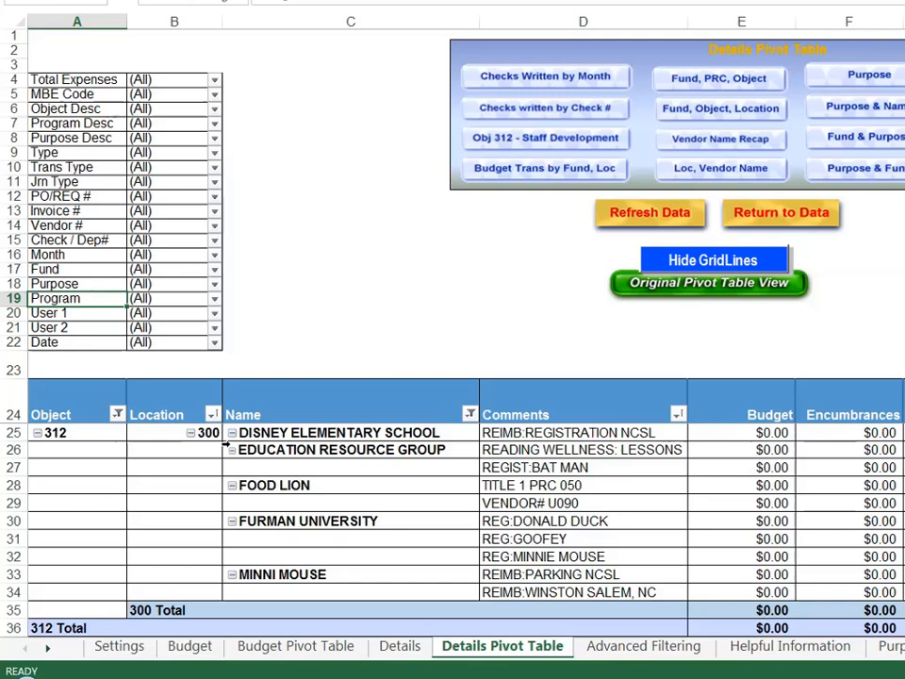
mouse_move(207, 433)
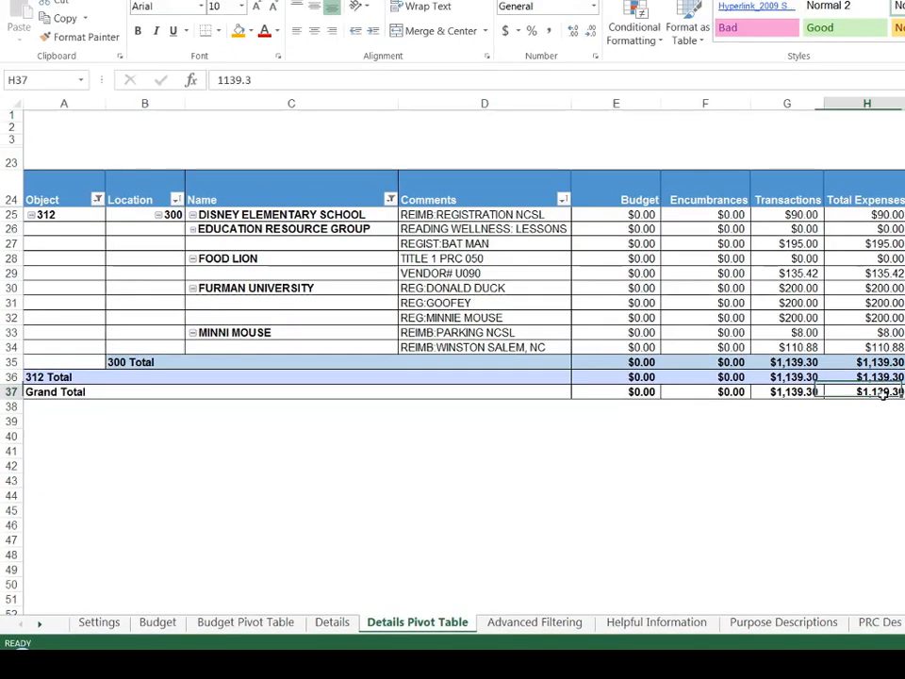
left_click(545, 7)
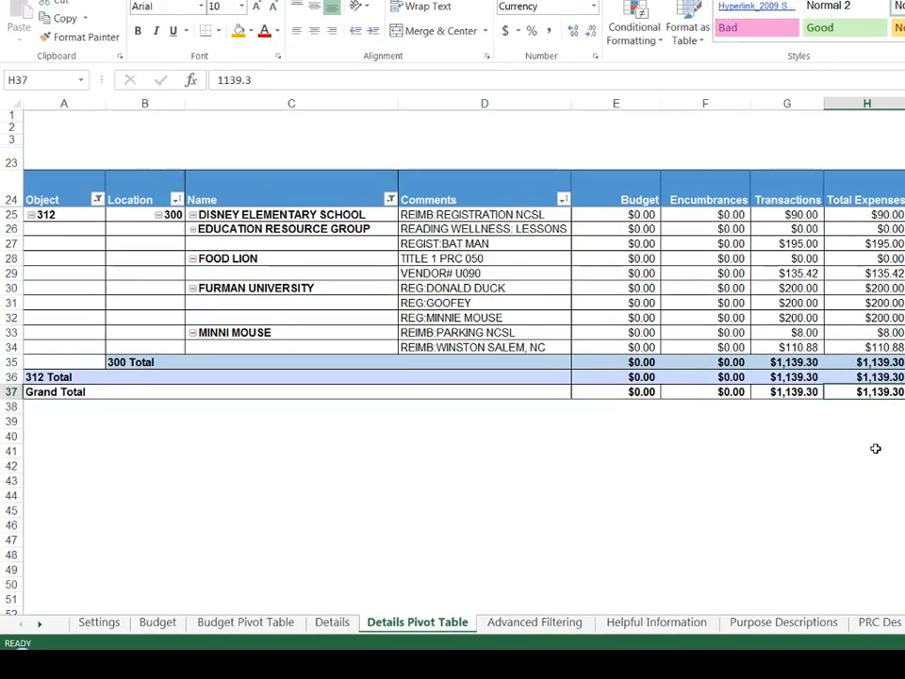
mouse_move(500, 500)
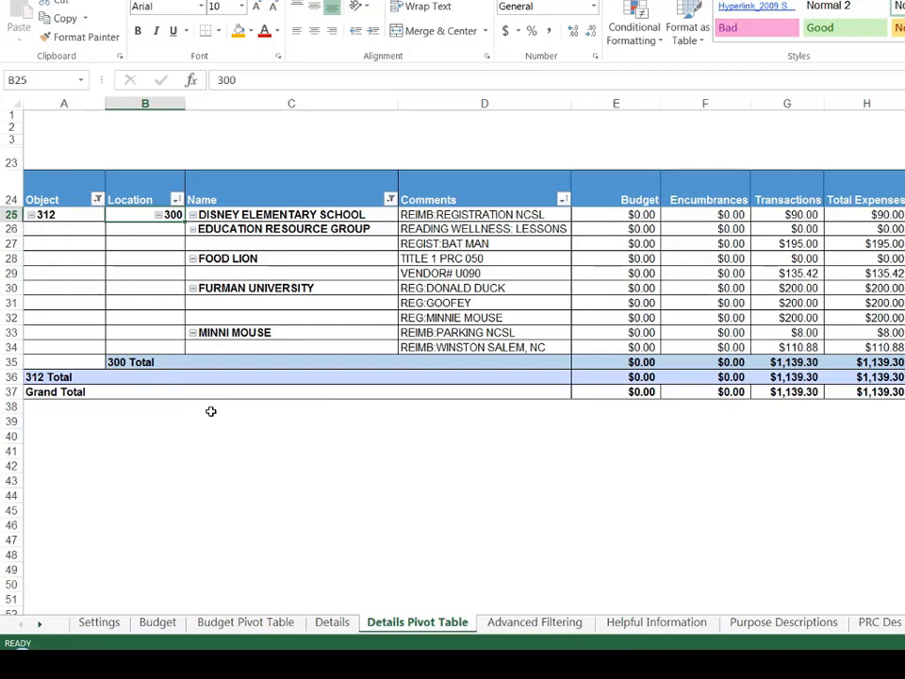
mouse_move(211, 411)
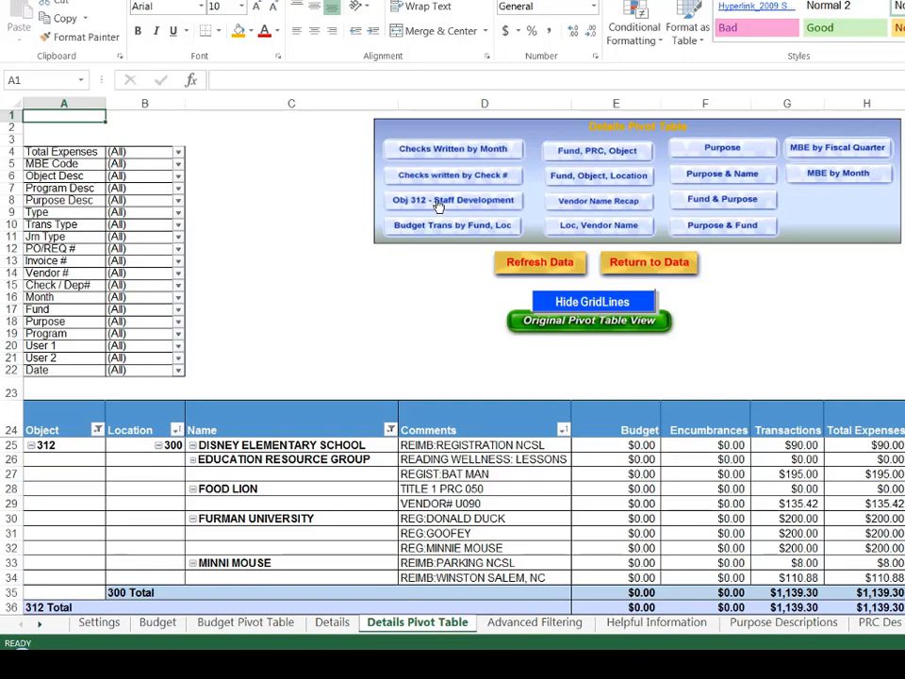
mouse_move(440, 222)
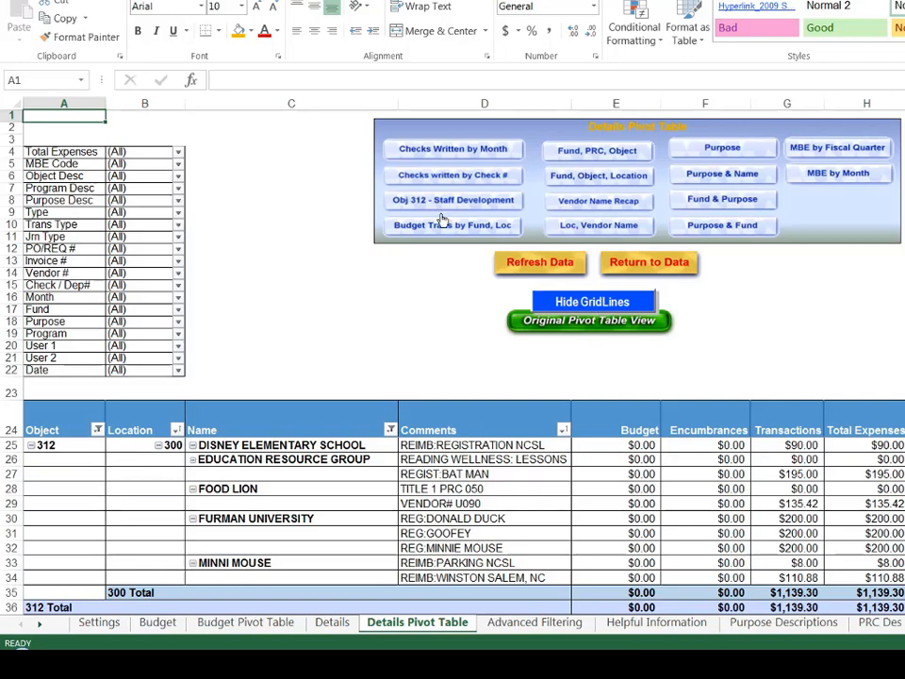
left_click(141, 430)
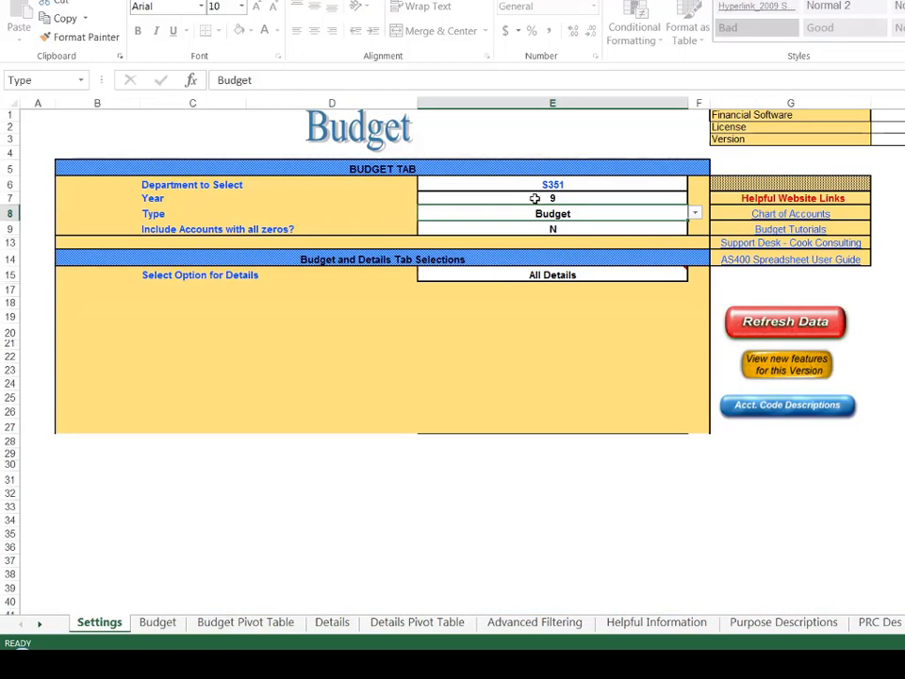
- Change the Settings Year in E7 from 9 to 8, then return to Details Pivot Table
left_click(552, 198)
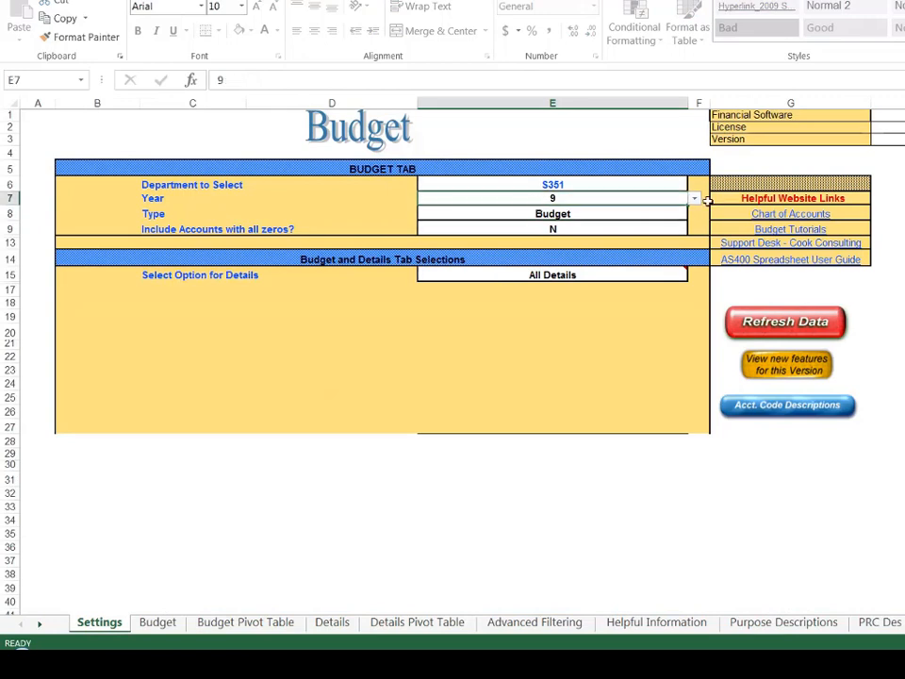
left_click(695, 198)
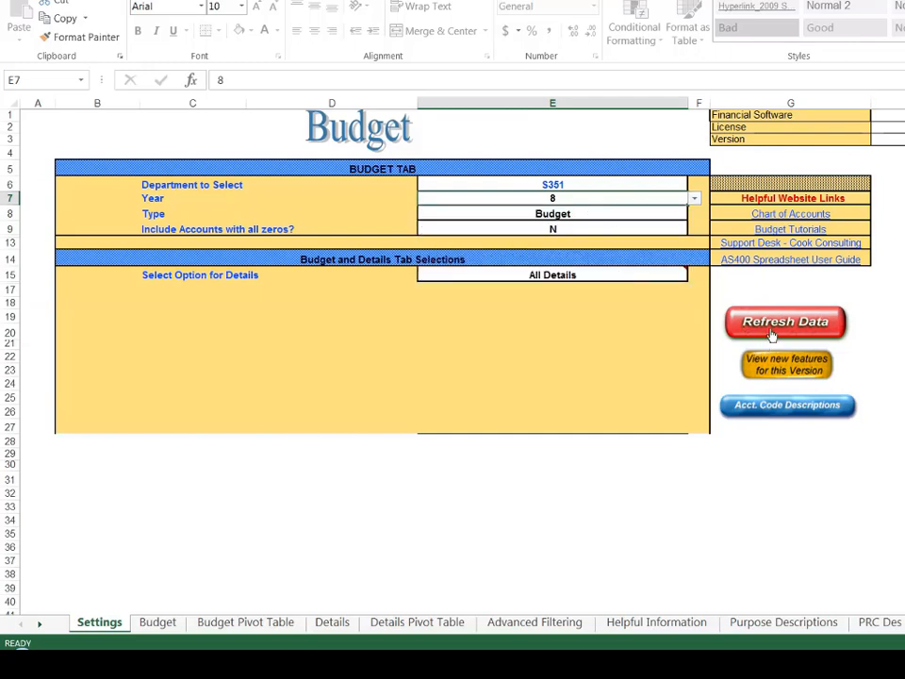
mouse_move(409, 585)
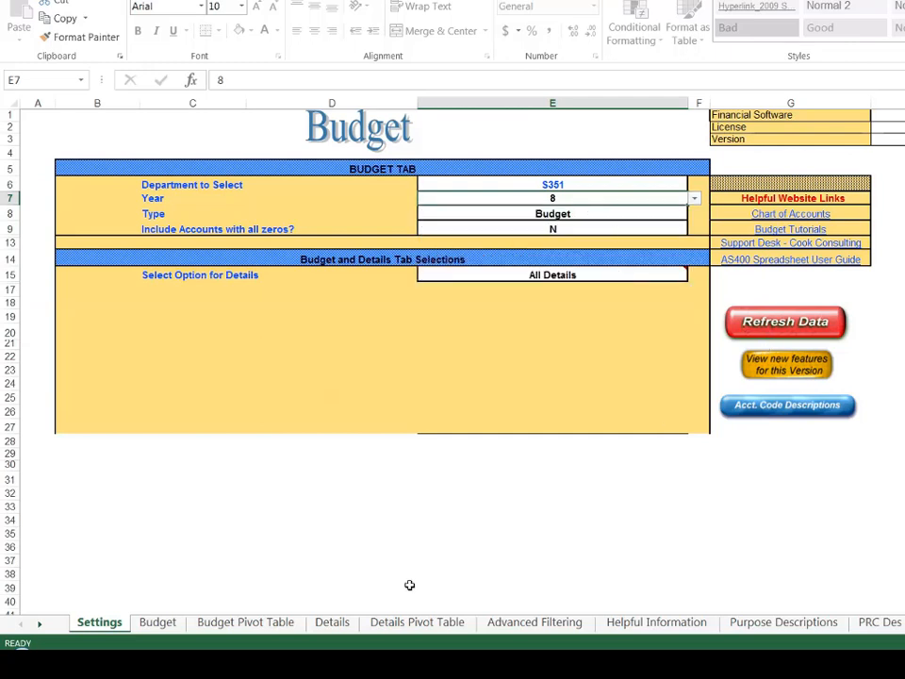
left_click(417, 621)
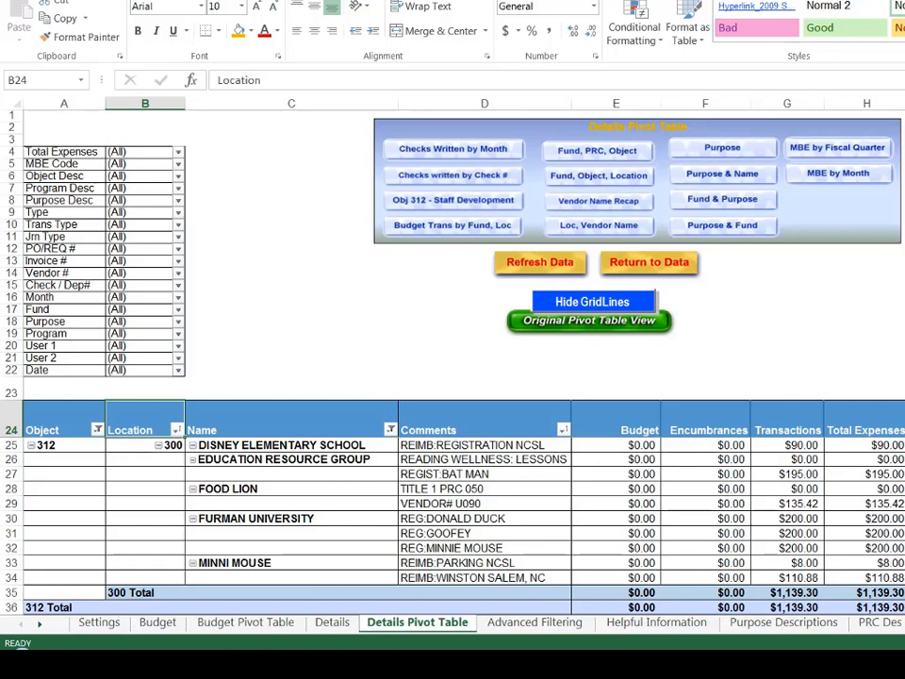
mouse_move(735, 246)
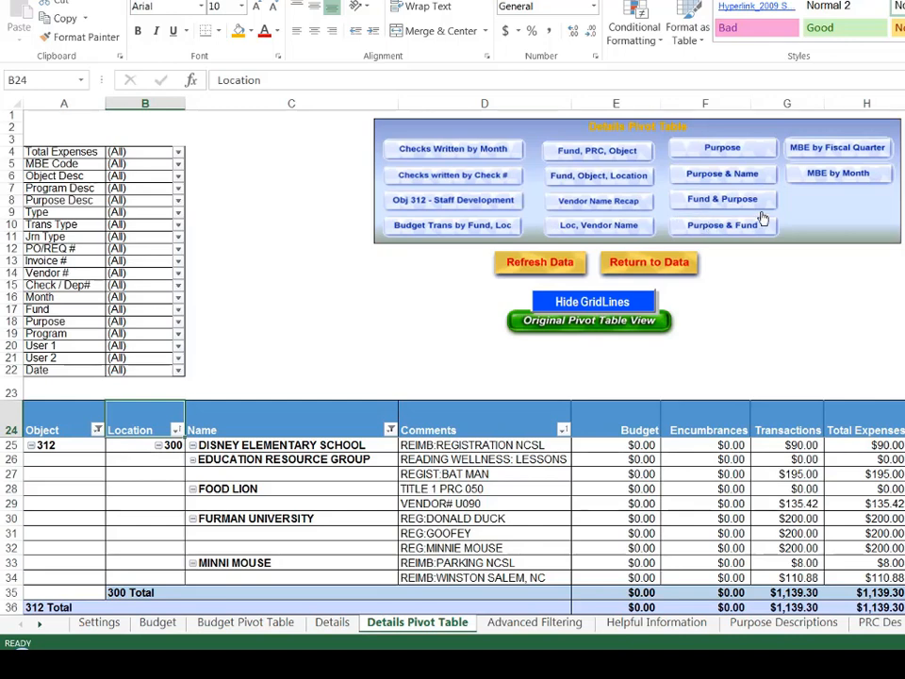
mouse_move(521, 205)
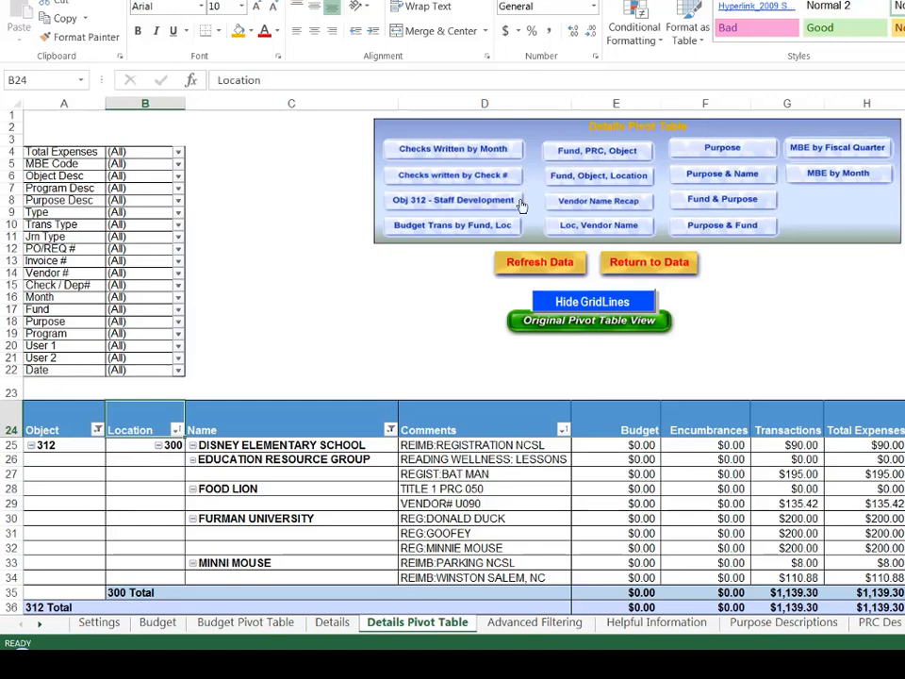
mouse_move(539, 228)
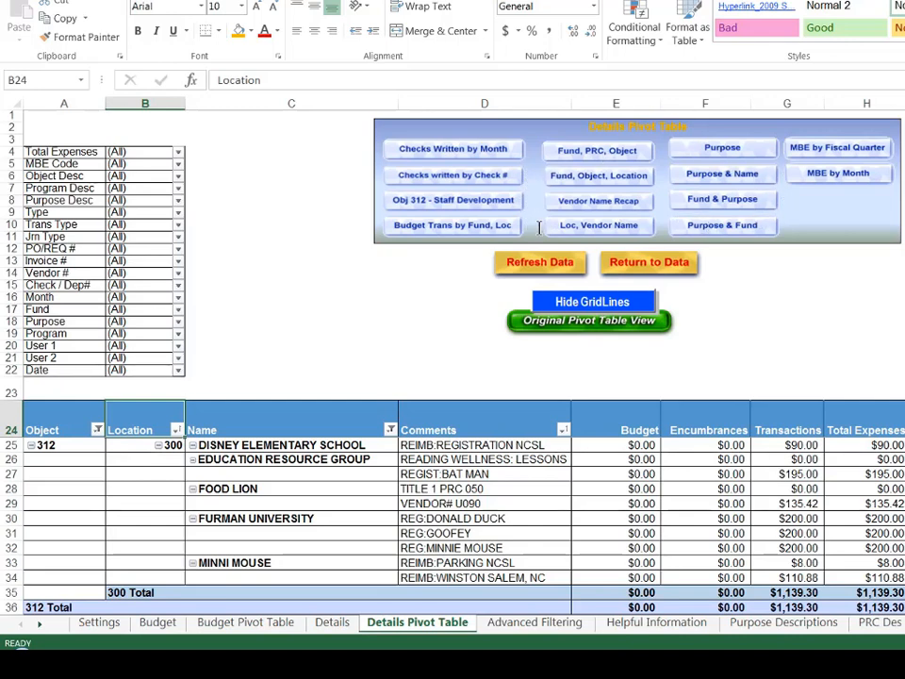
mouse_move(562, 209)
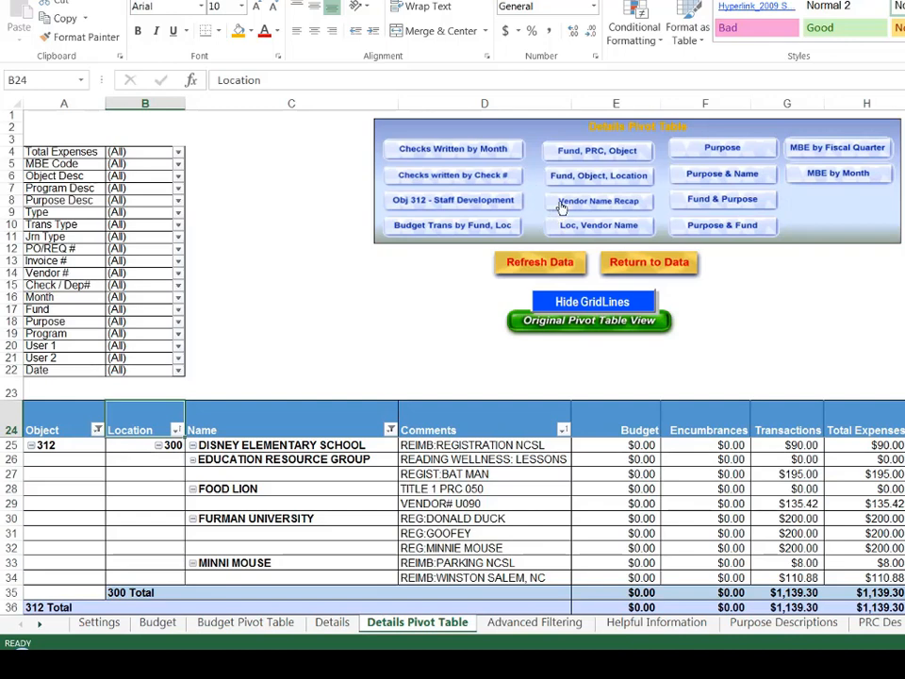
mouse_move(476, 176)
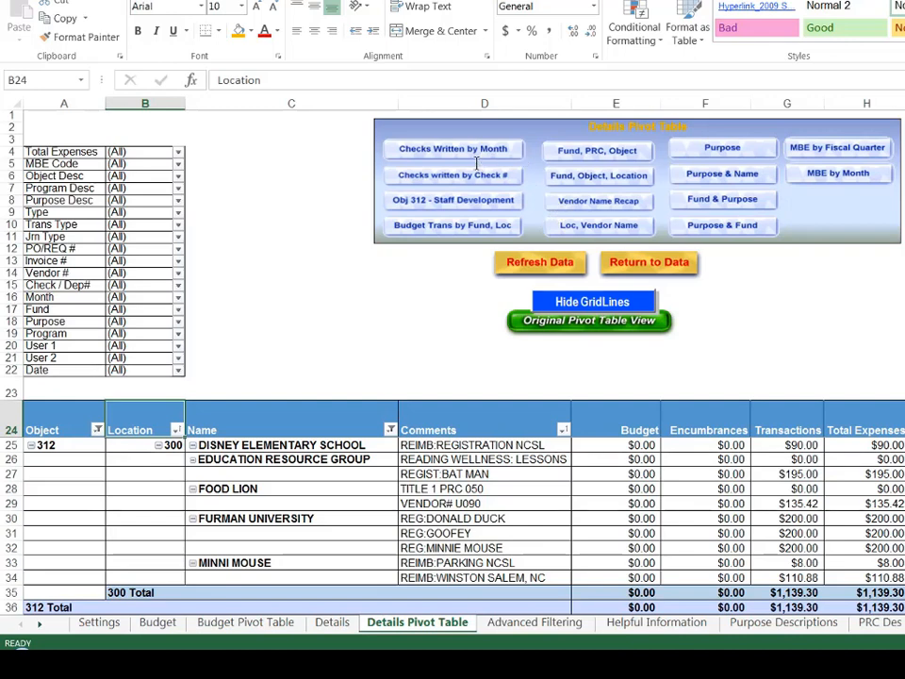
mouse_move(477, 168)
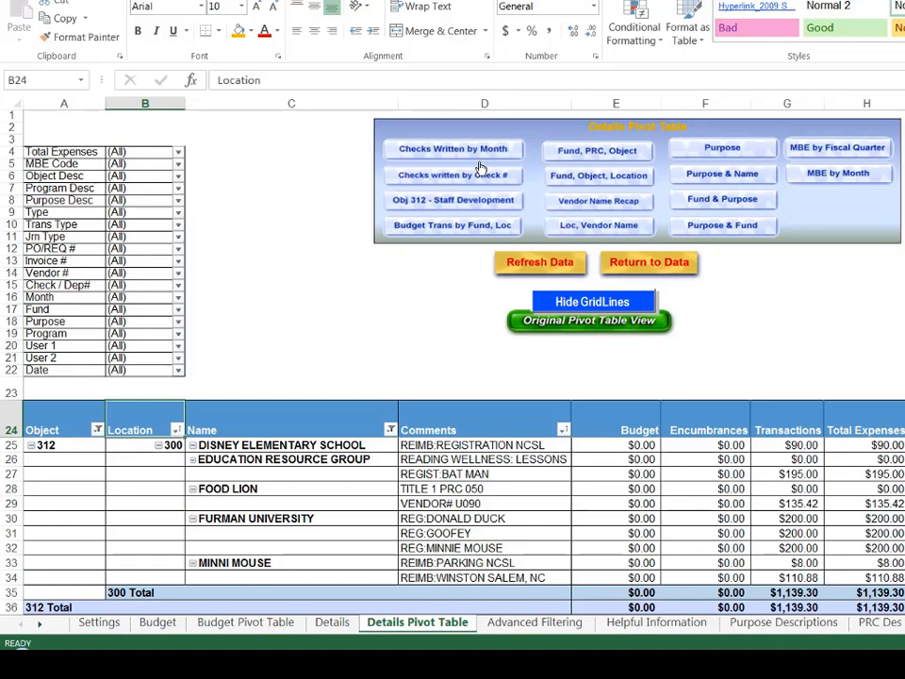
mouse_move(488, 182)
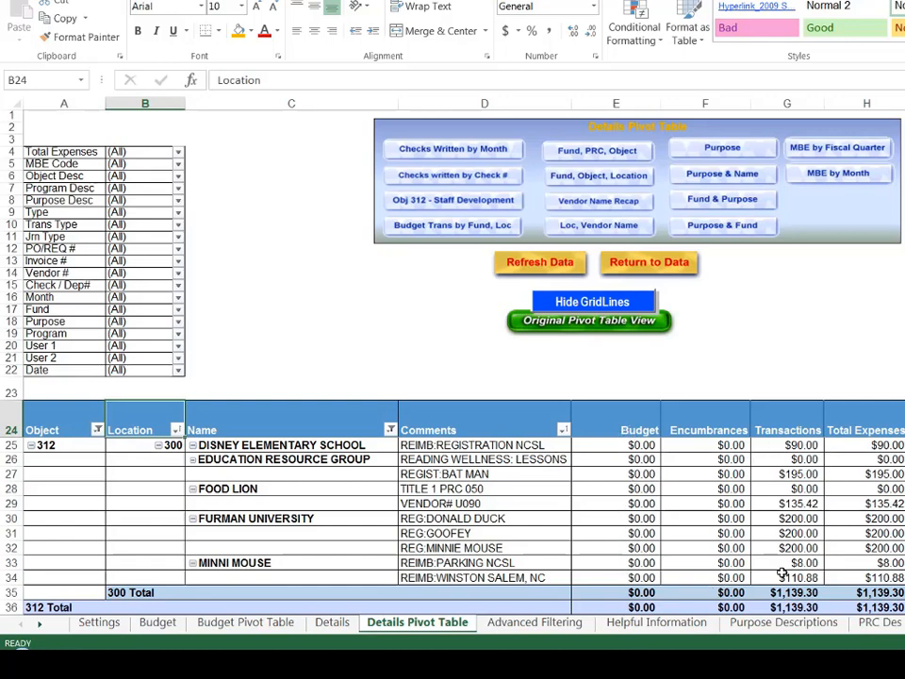
mouse_move(665, 443)
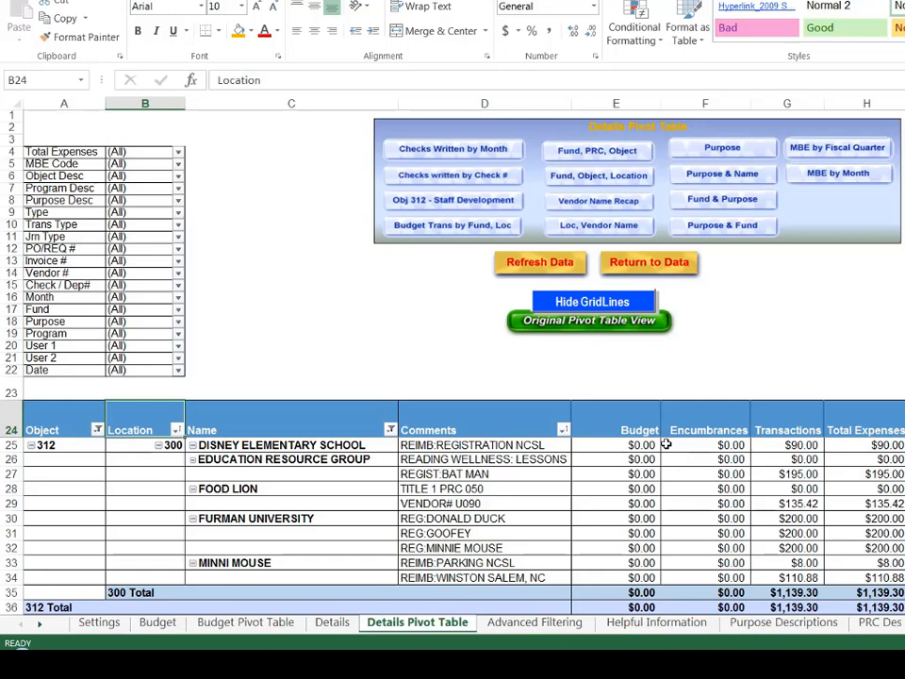
- Remove the Budget field from the pivot table's Values area
left_click(616, 430)
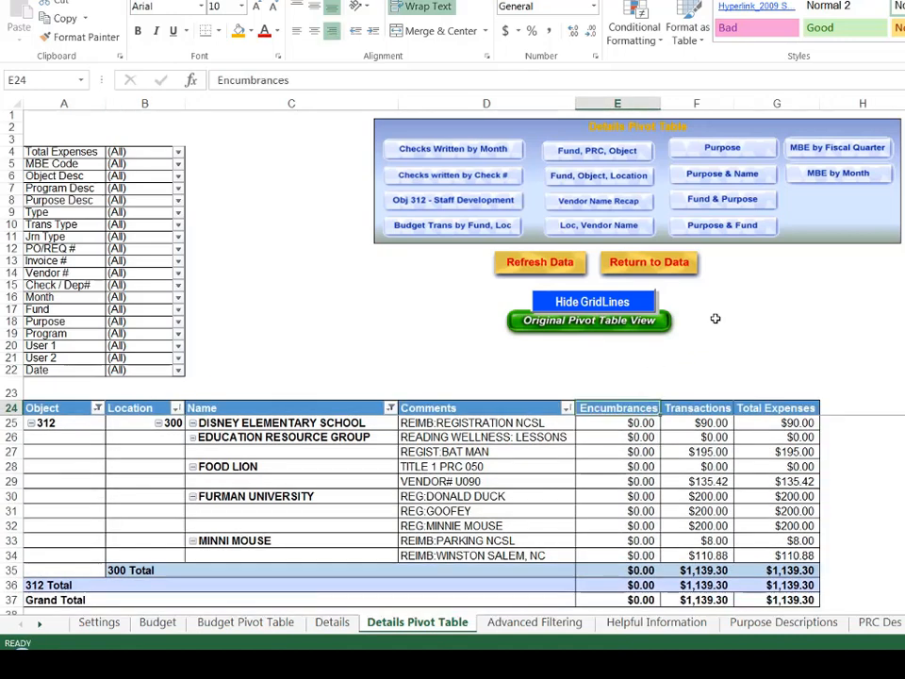
mouse_move(641, 496)
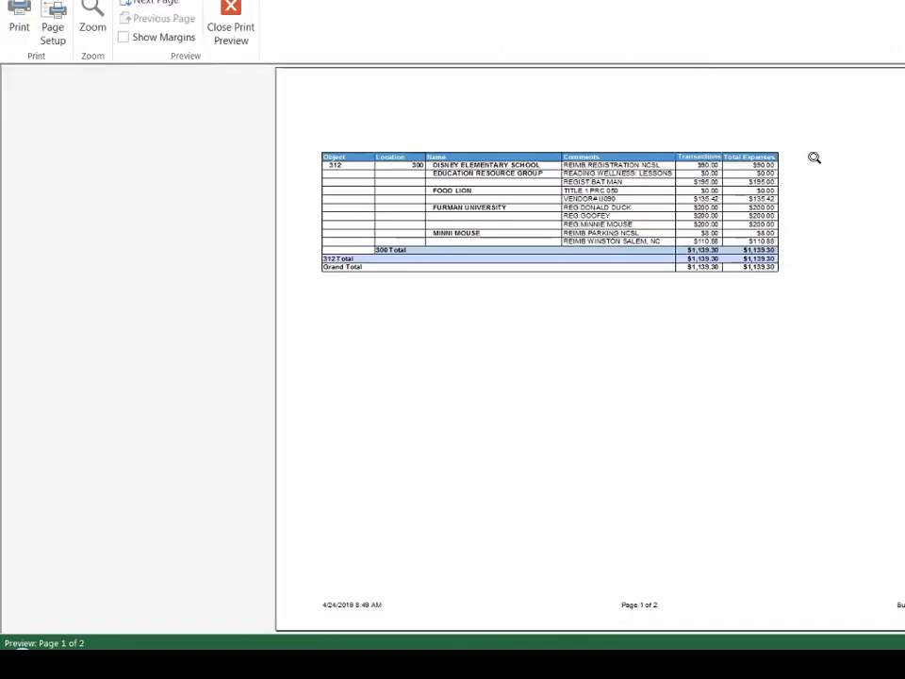
mouse_move(805, 218)
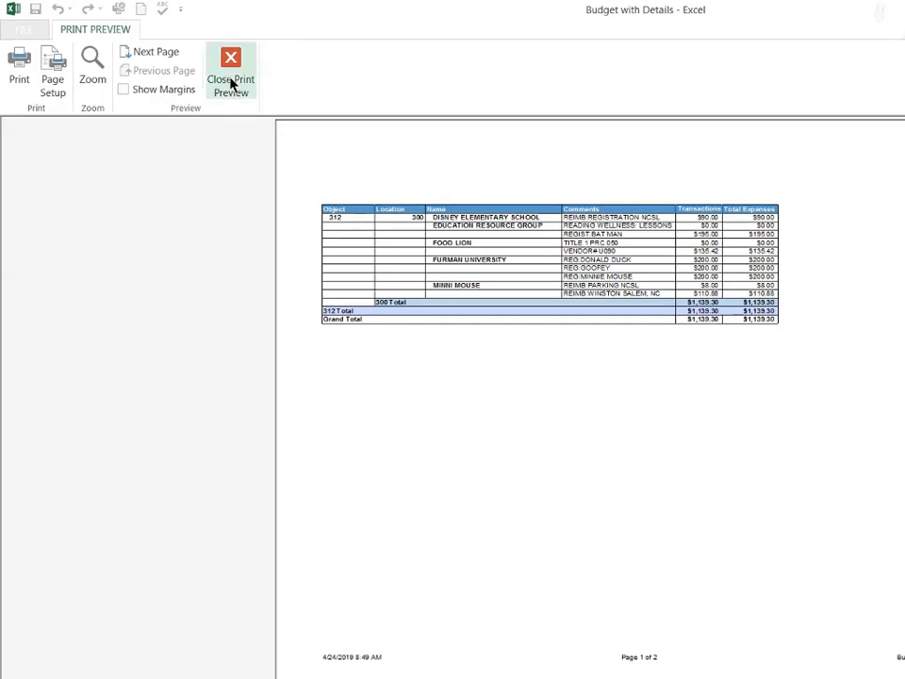
- Close the print preview of the report showing transactions and total expenses
left_click(230, 77)
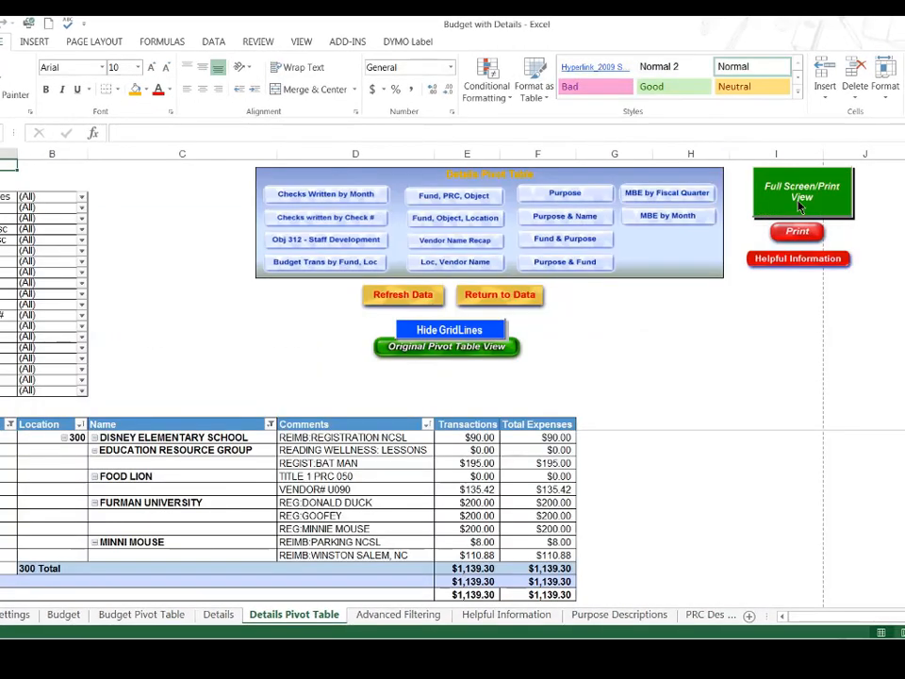
mouse_move(477, 243)
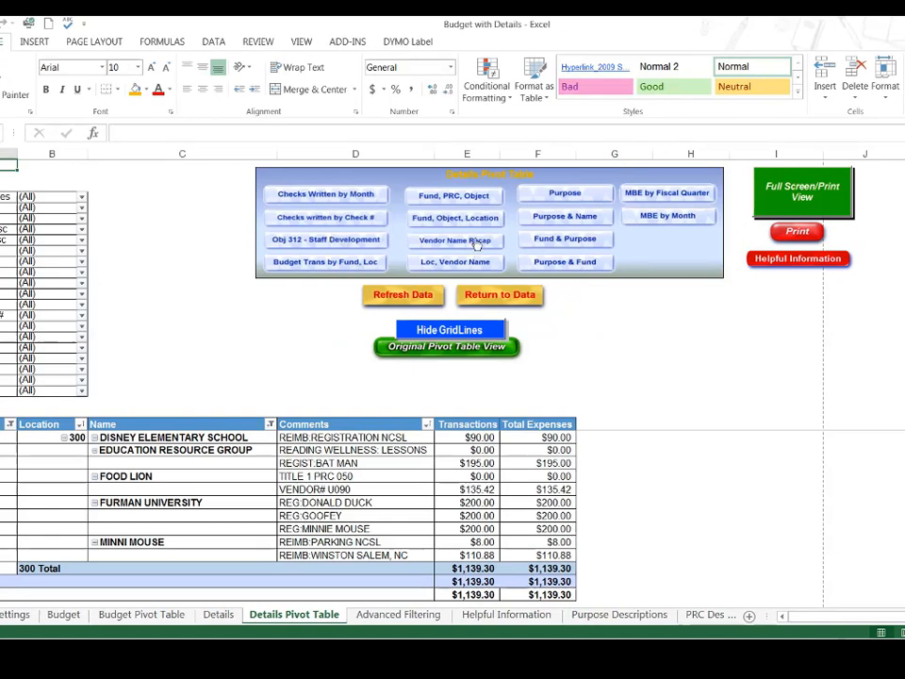
mouse_move(411, 198)
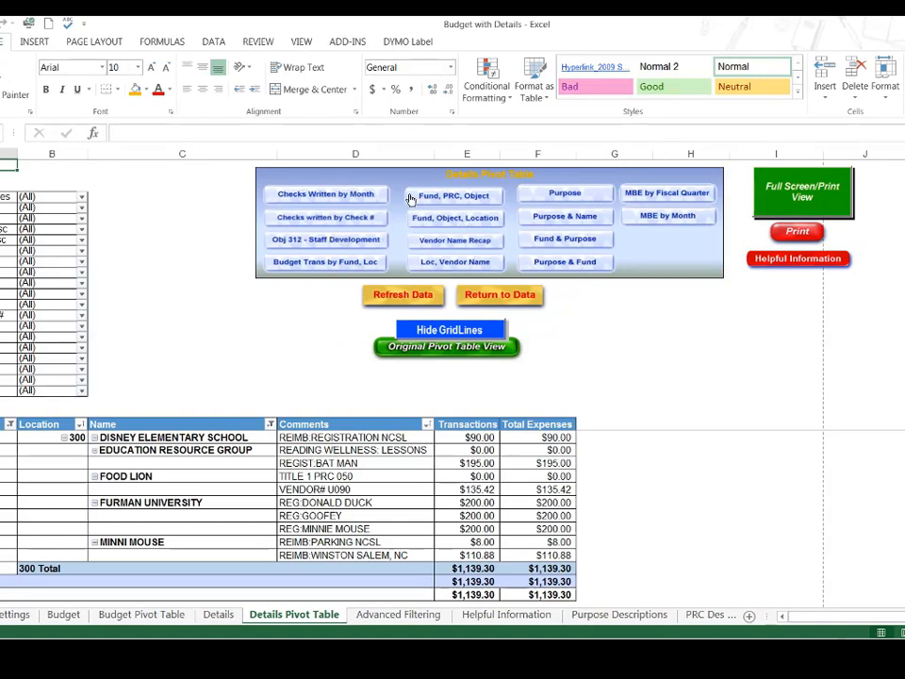
mouse_move(823, 351)
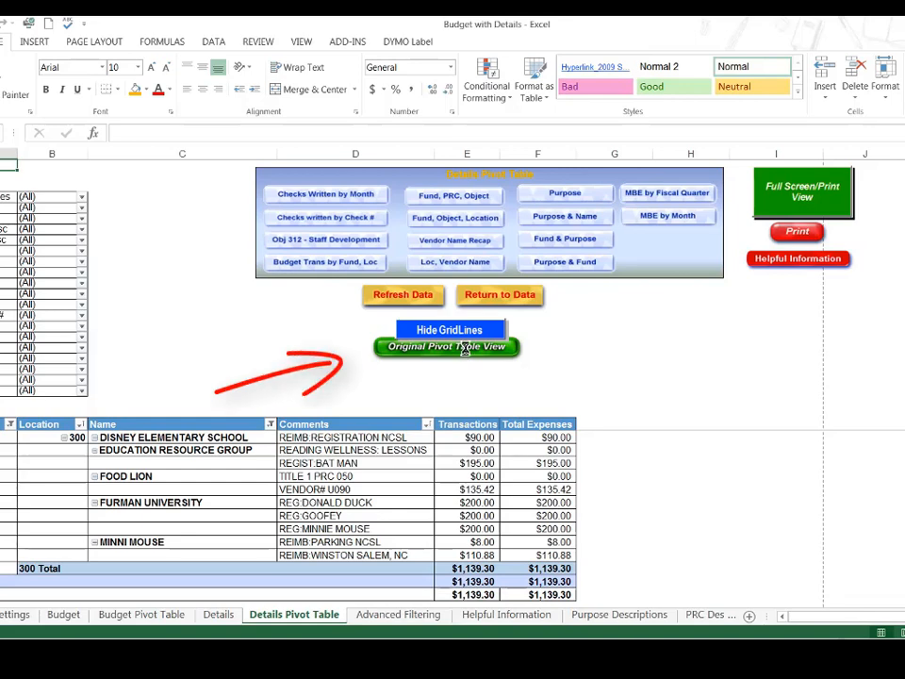
- Reset the Details pivot table using the Original Pivot Table View button
left_click(446, 346)
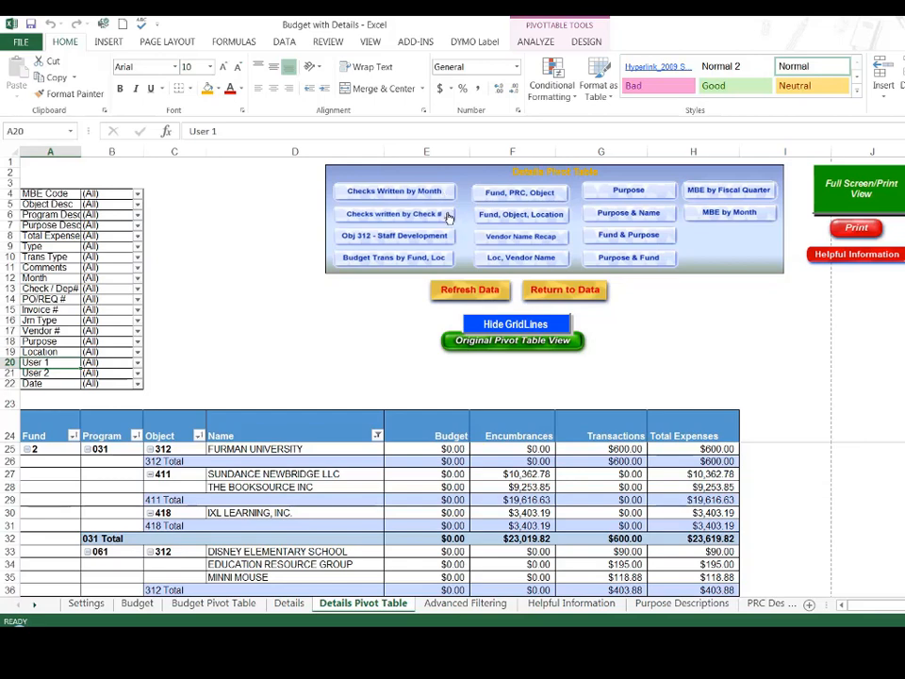
mouse_move(437, 396)
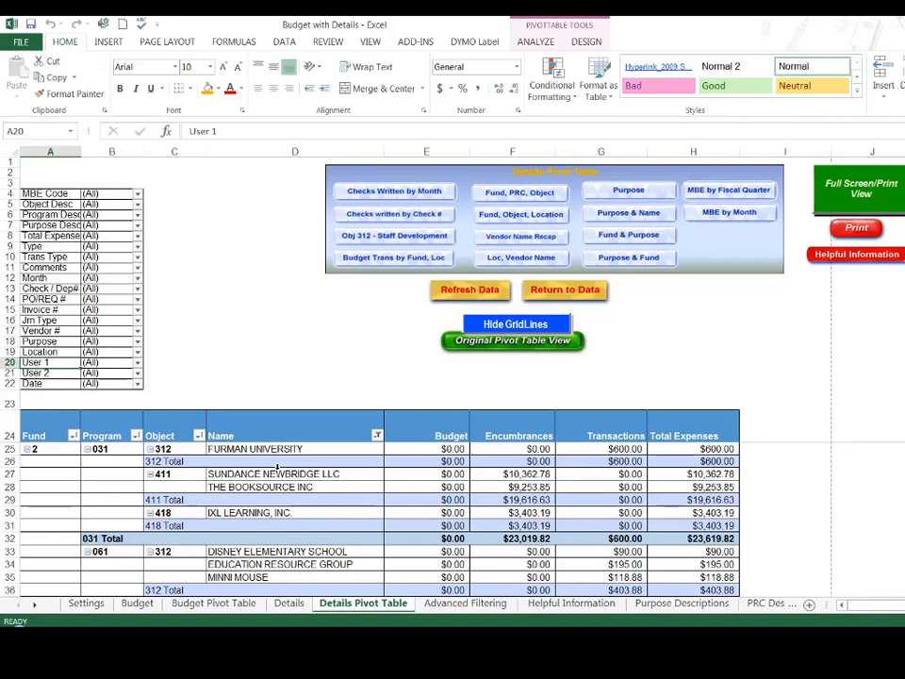
mouse_move(646, 201)
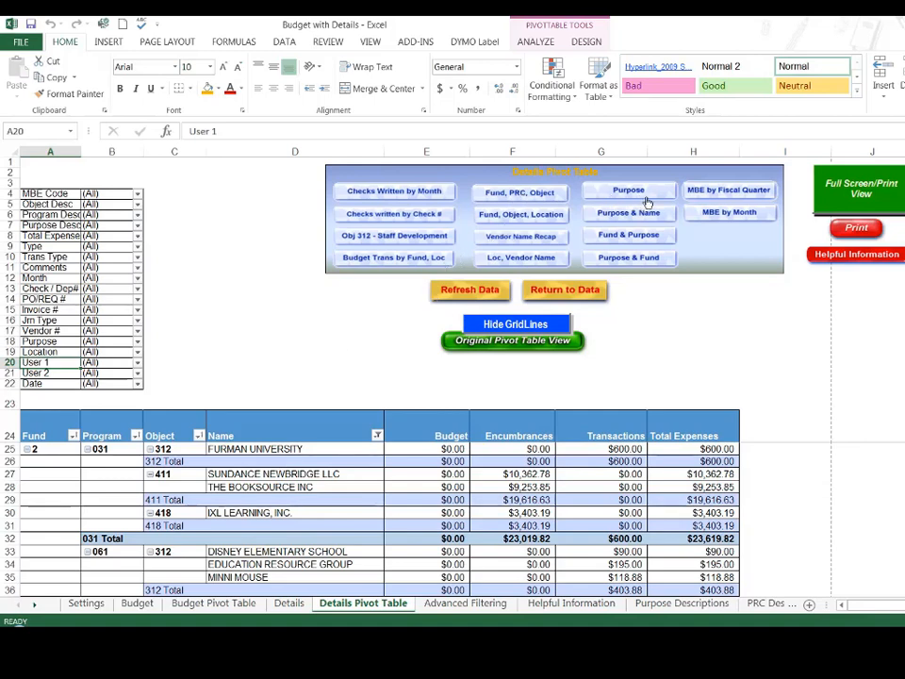
mouse_move(464, 259)
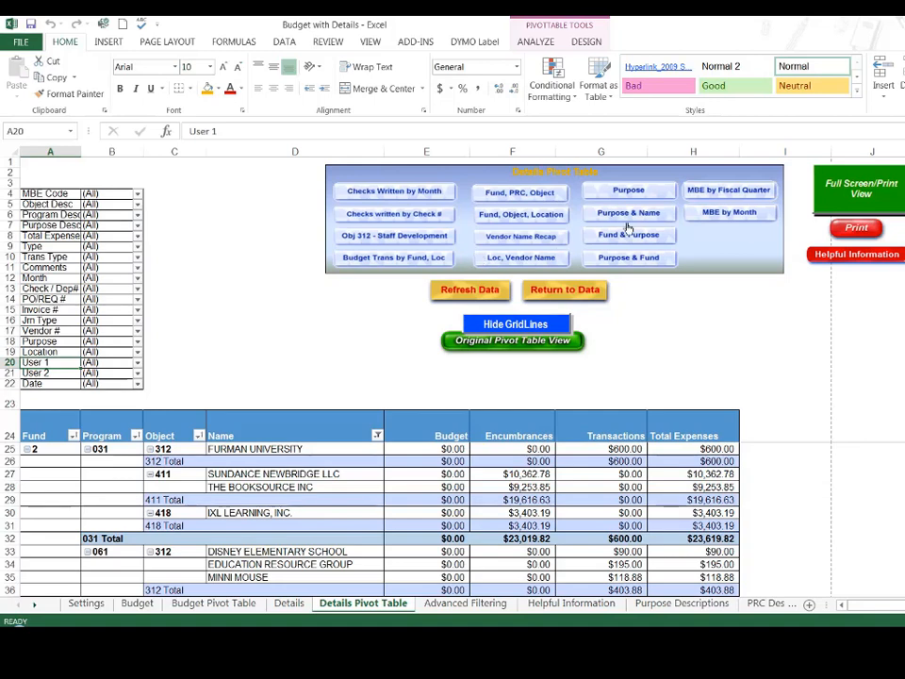
mouse_move(744, 226)
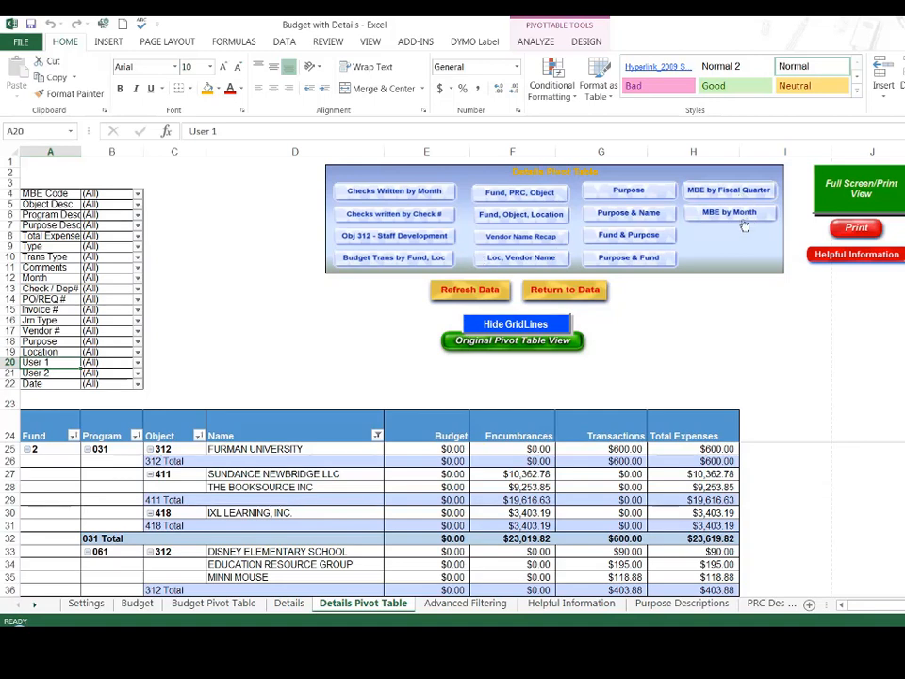